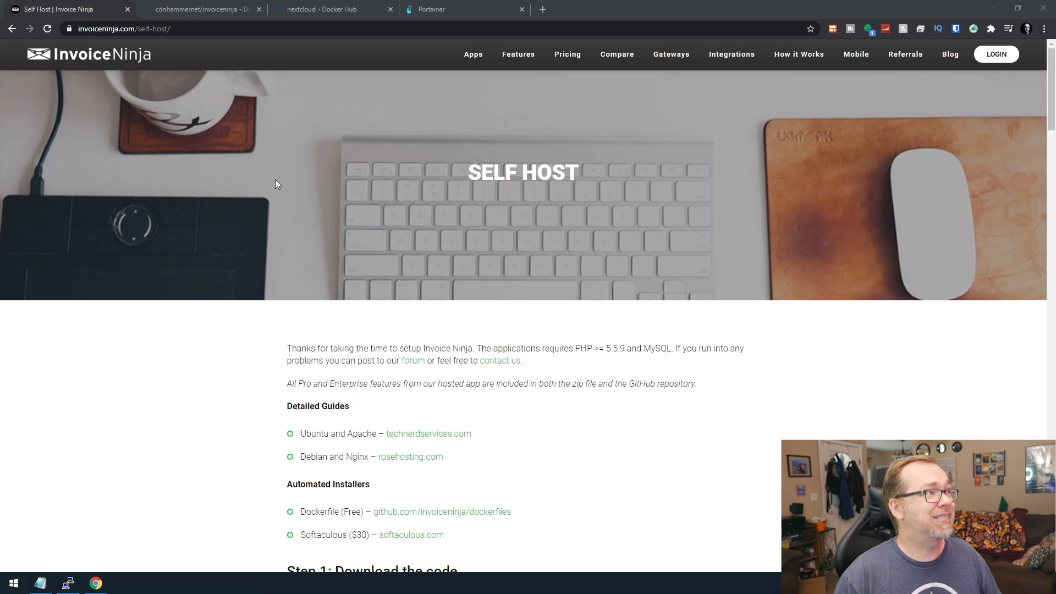
mouse_move(605, 181)
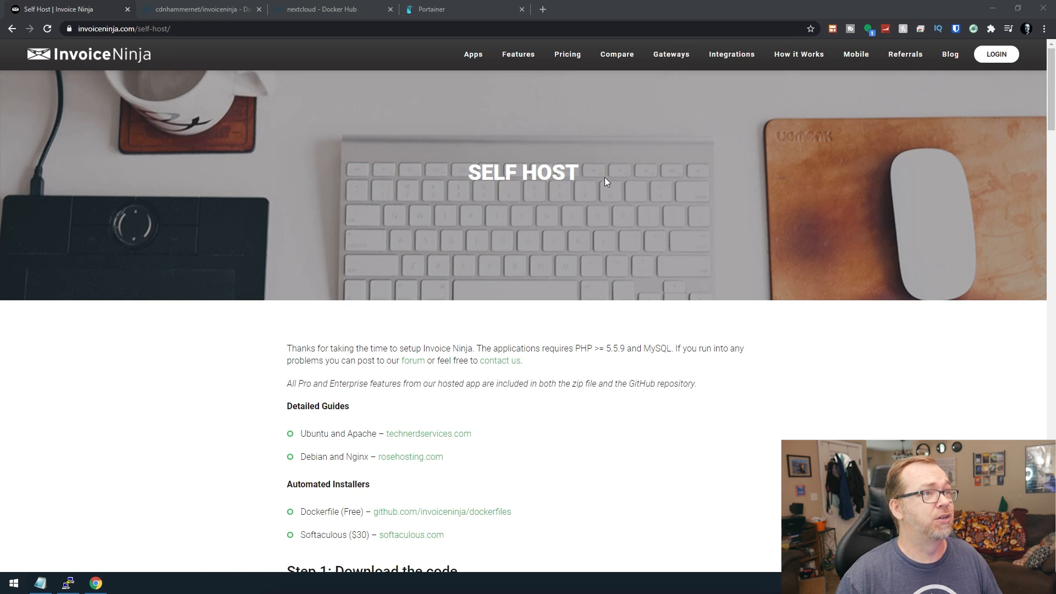
Step: Review Invoice Ninja's official docker-compose.yml in the invoiceninja/dockerfiles GitHub repo
scroll(down, 3)
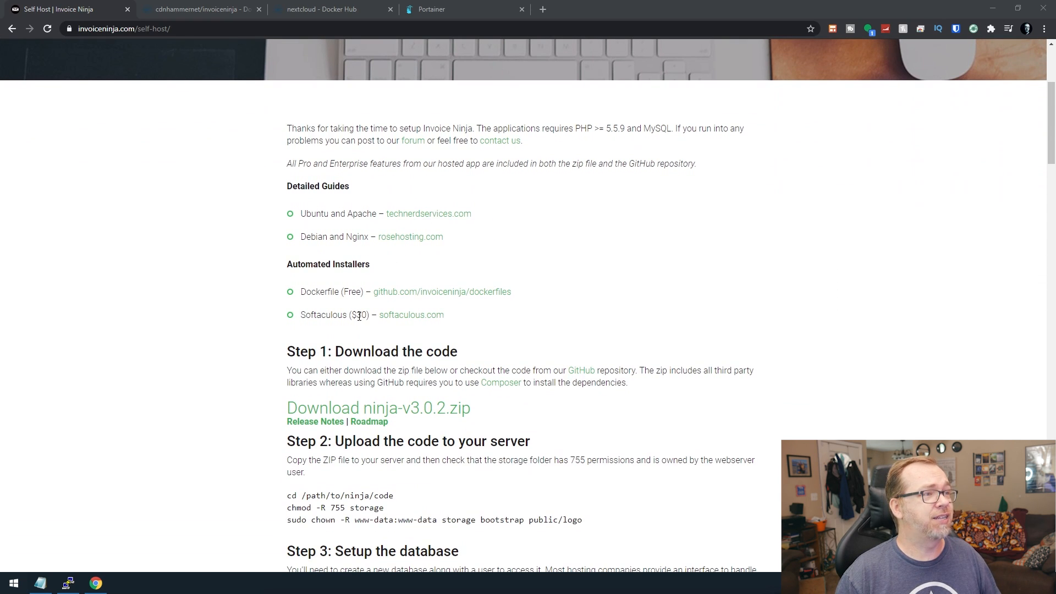
scroll(down, 3)
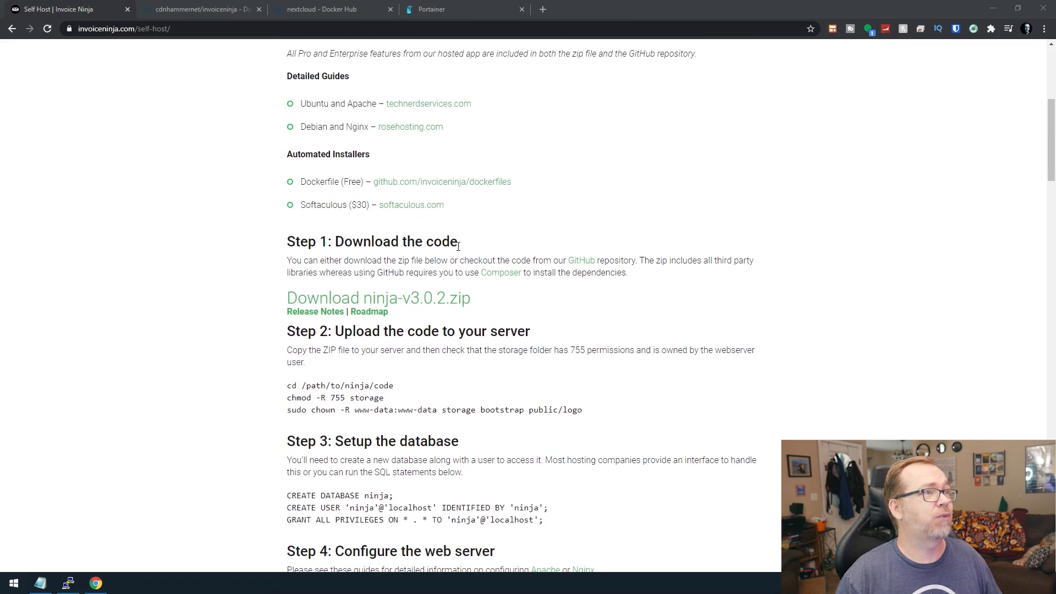
mouse_move(314, 185)
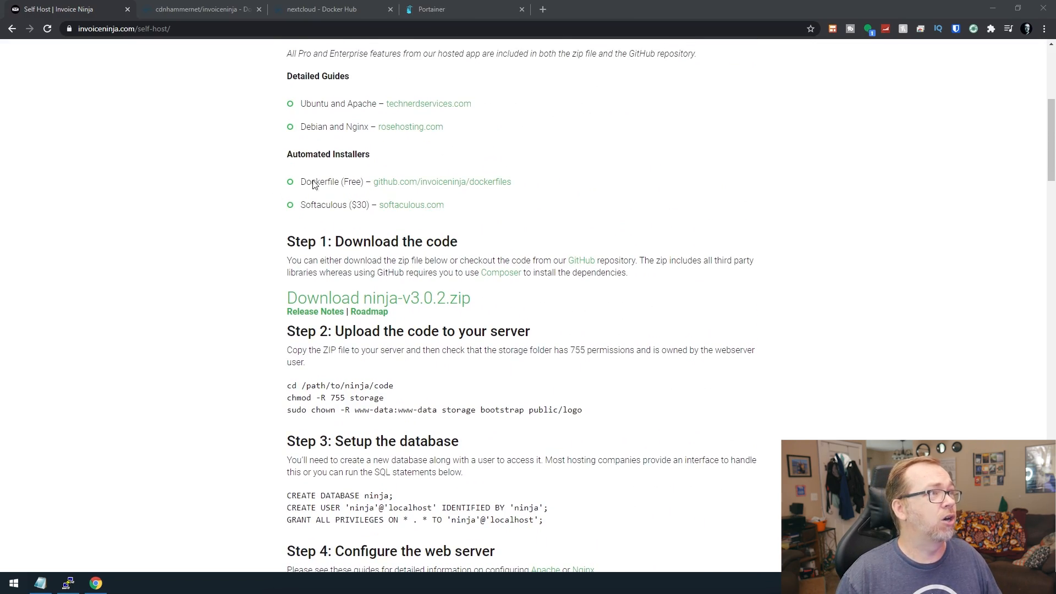
click(441, 182)
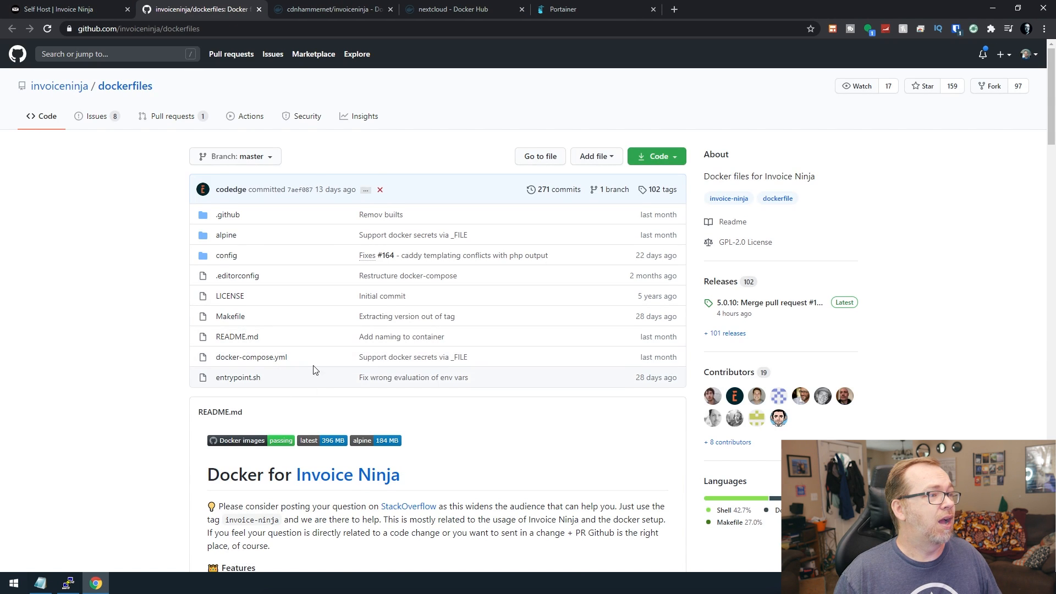
mouse_move(271, 356)
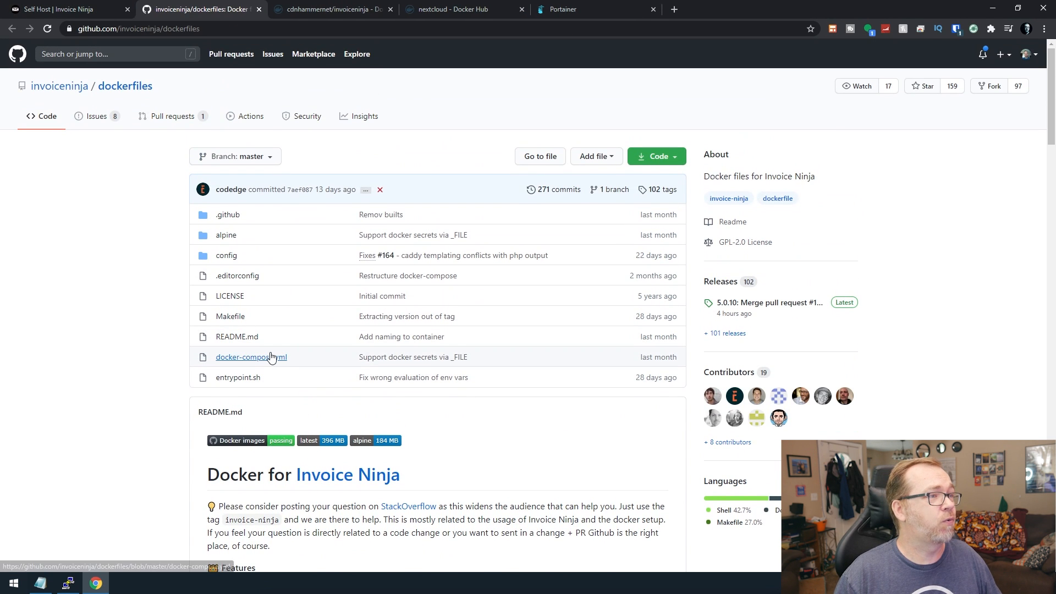
click(251, 356)
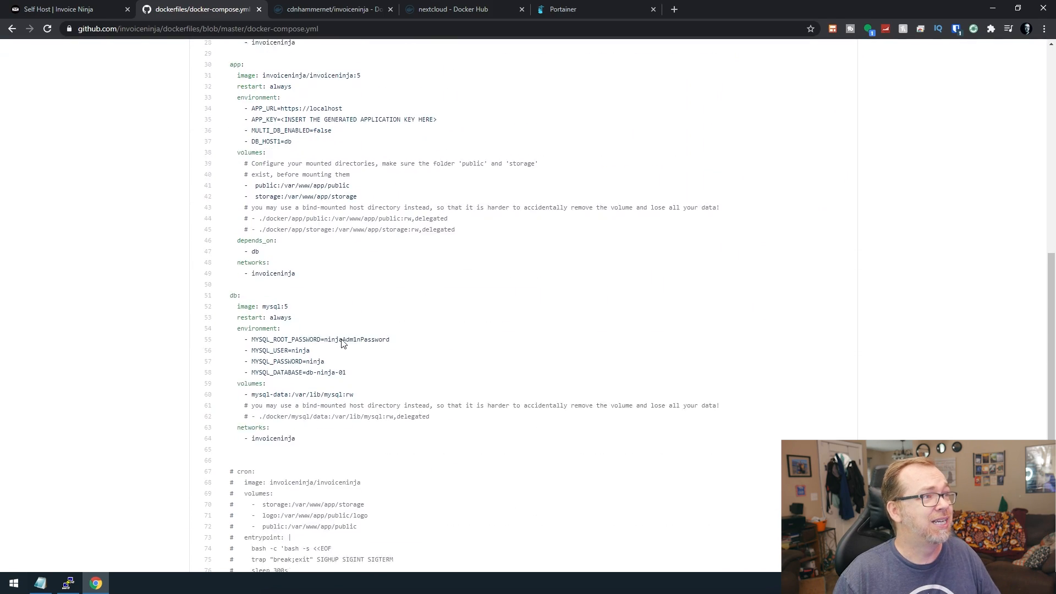
scroll(up, 3)
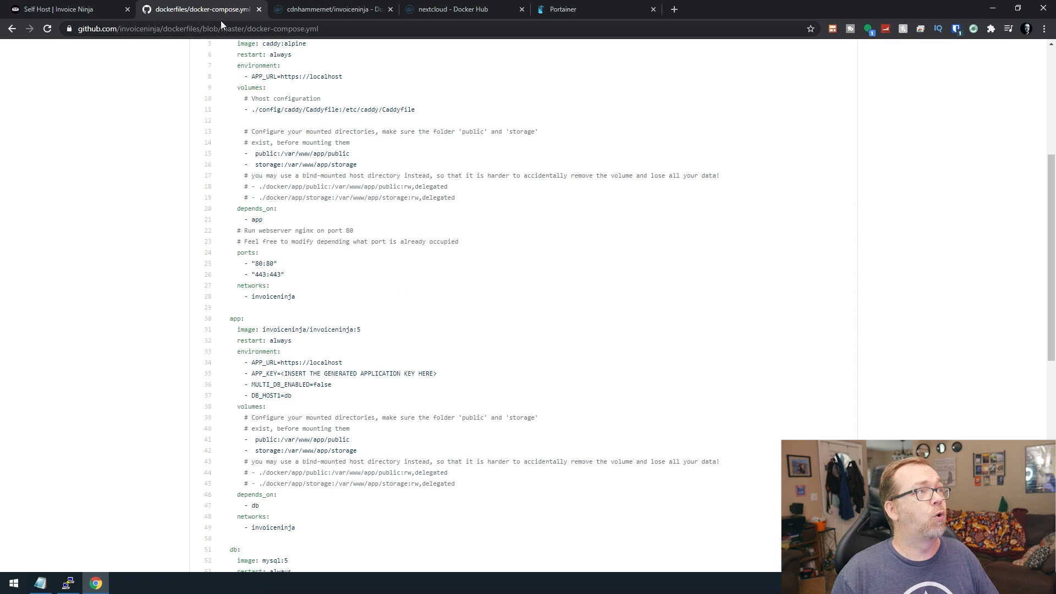
mouse_move(178, 9)
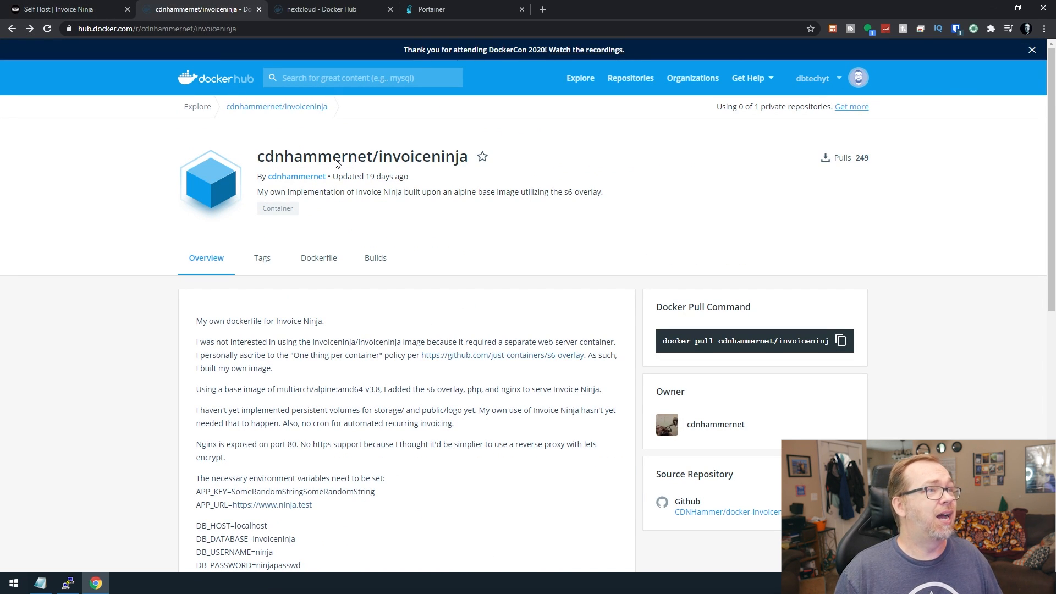
mouse_move(457, 186)
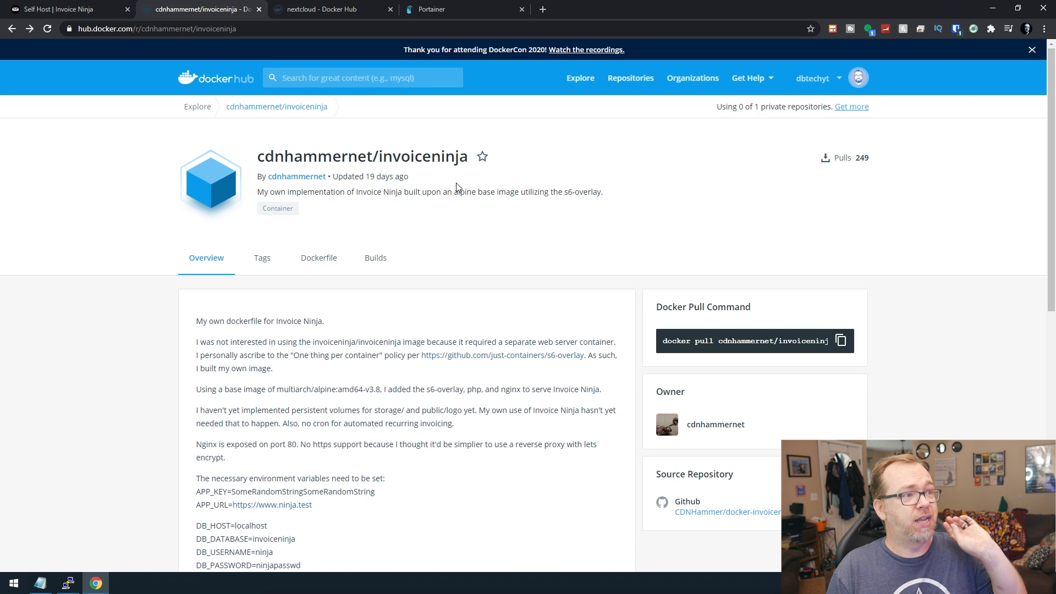
Step: Select the full Nextcloud compose example on Docker Hub as a stack template
scroll(down, 3)
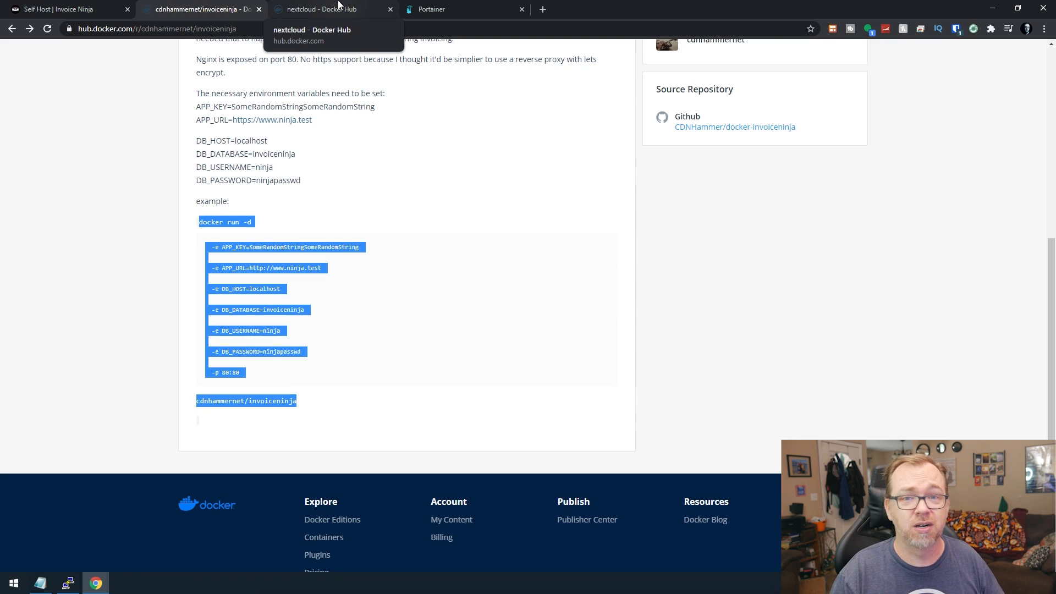
click(322, 8)
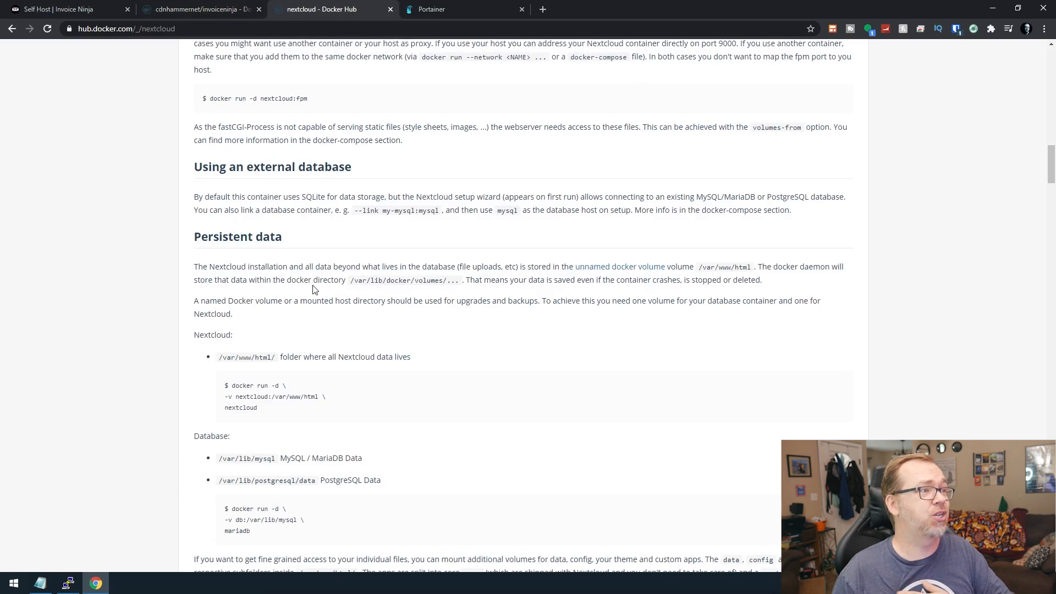
scroll(down, 3)
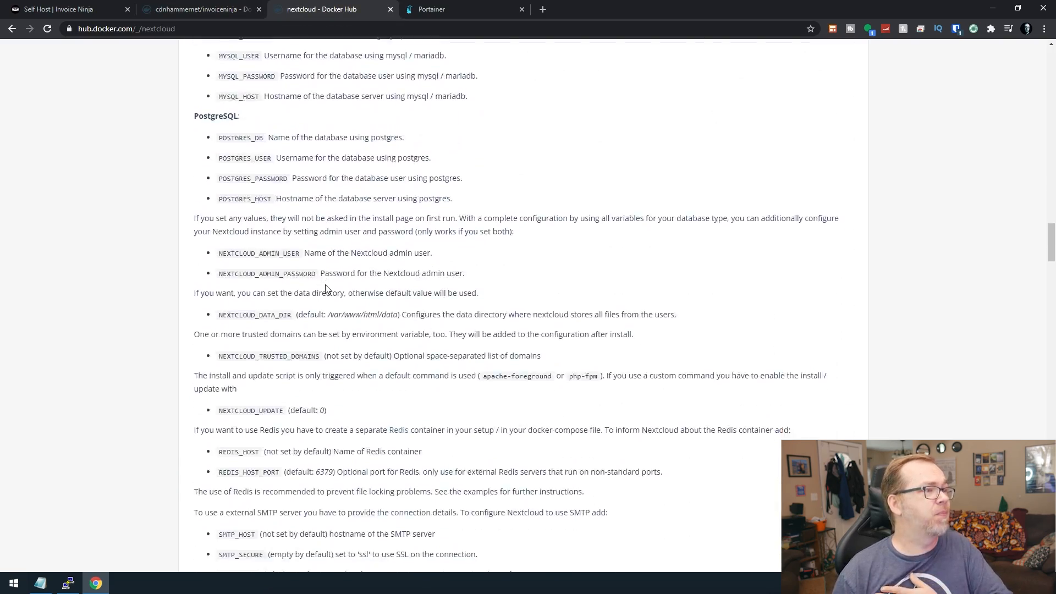
scroll(down, 3)
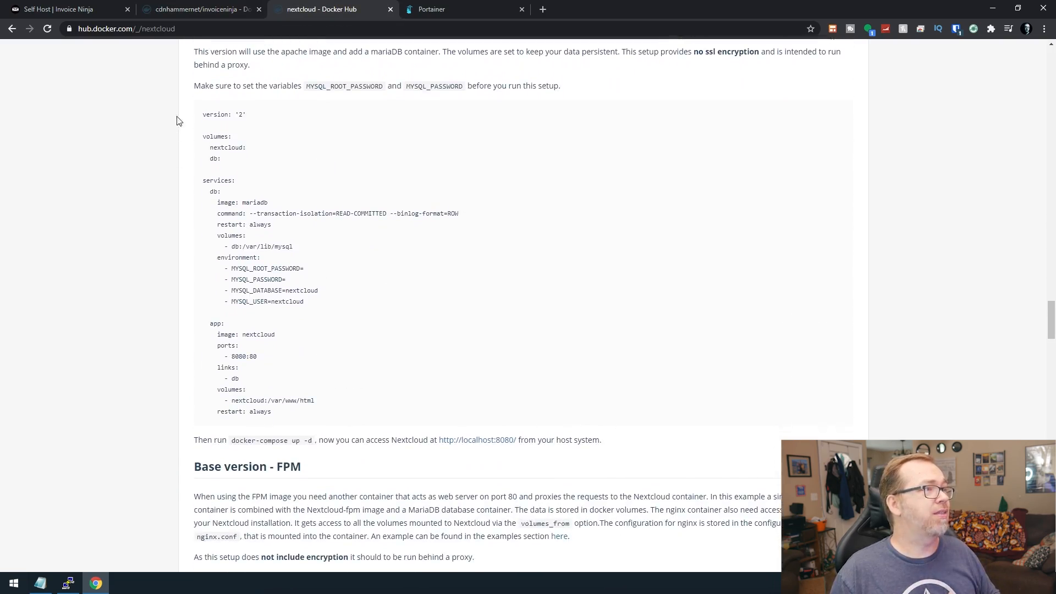
drag(204, 114, 349, 412)
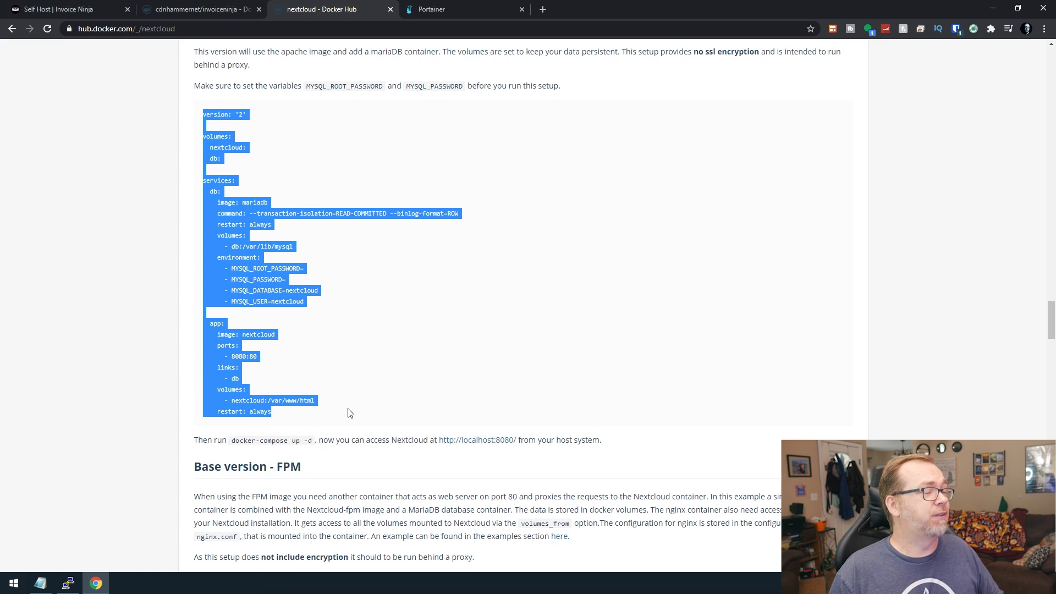
mouse_move(169, 235)
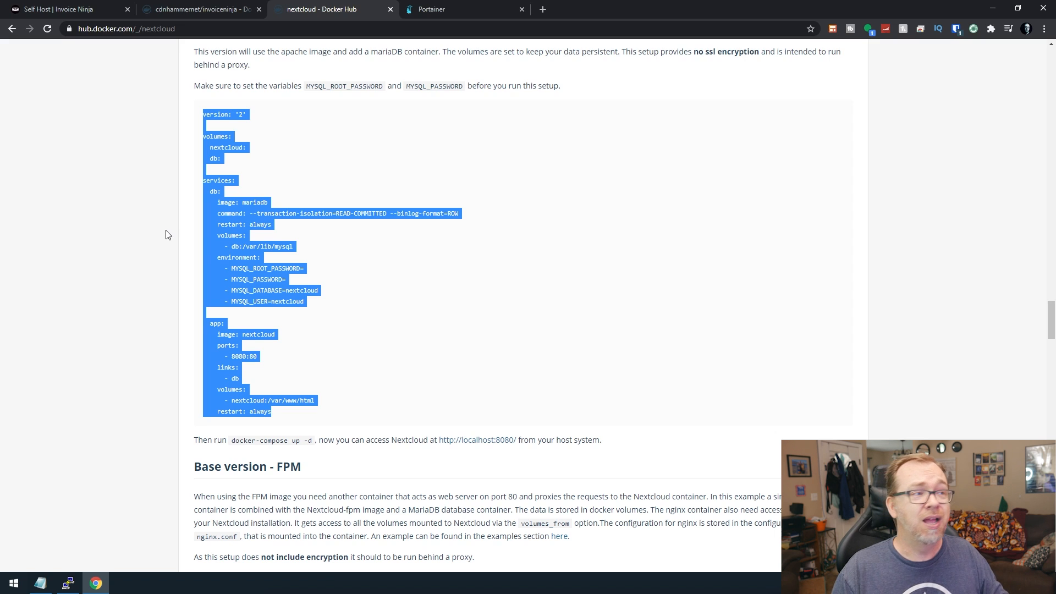
Step: Check the saved Invoice Ninja docker run commands in the Notepad notes
click(181, 9)
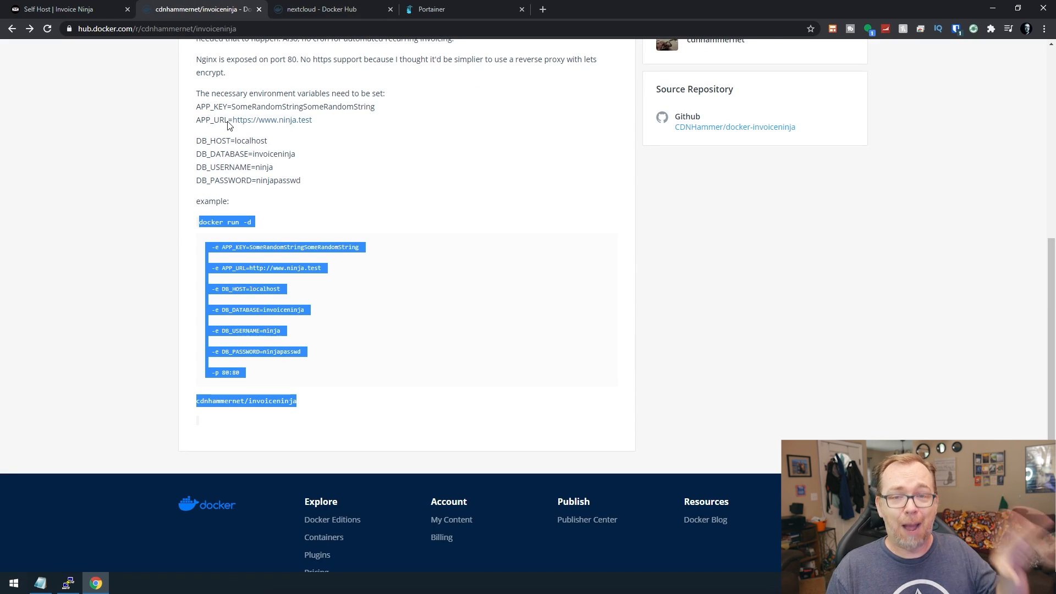
mouse_move(41, 500)
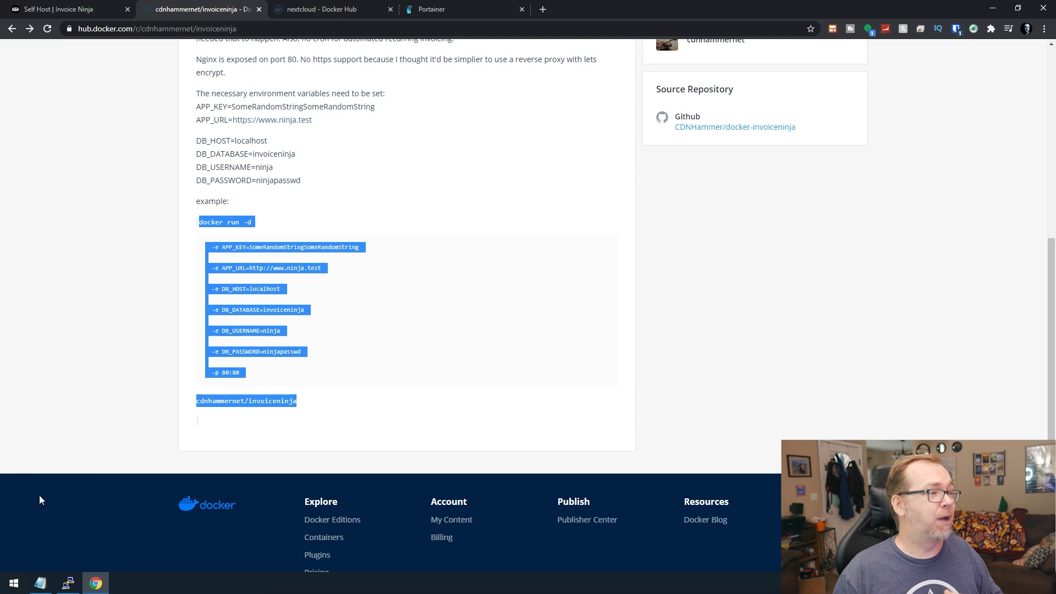
click(40, 584)
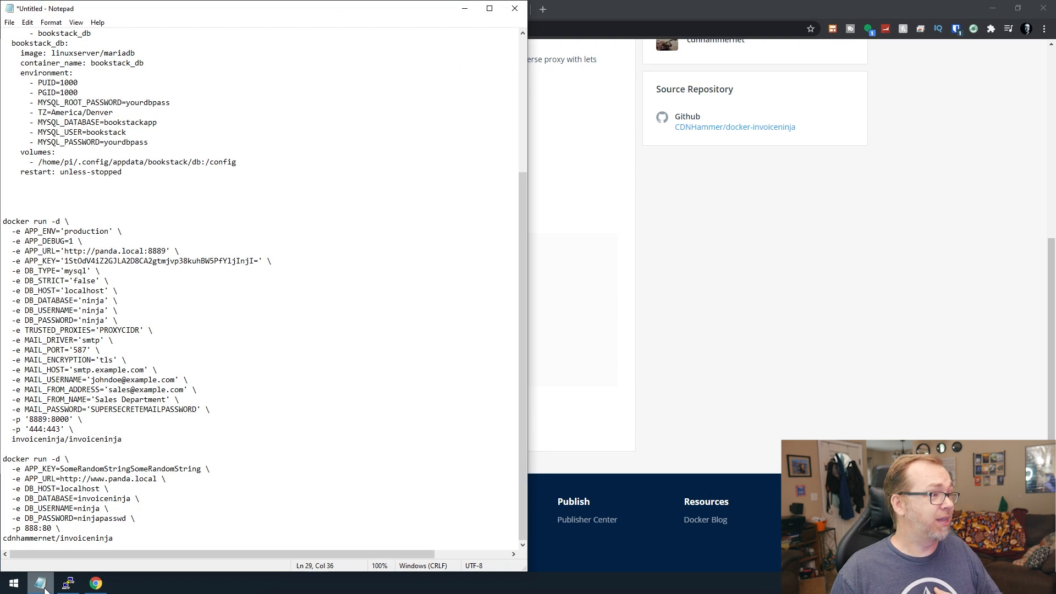
mouse_move(37, 586)
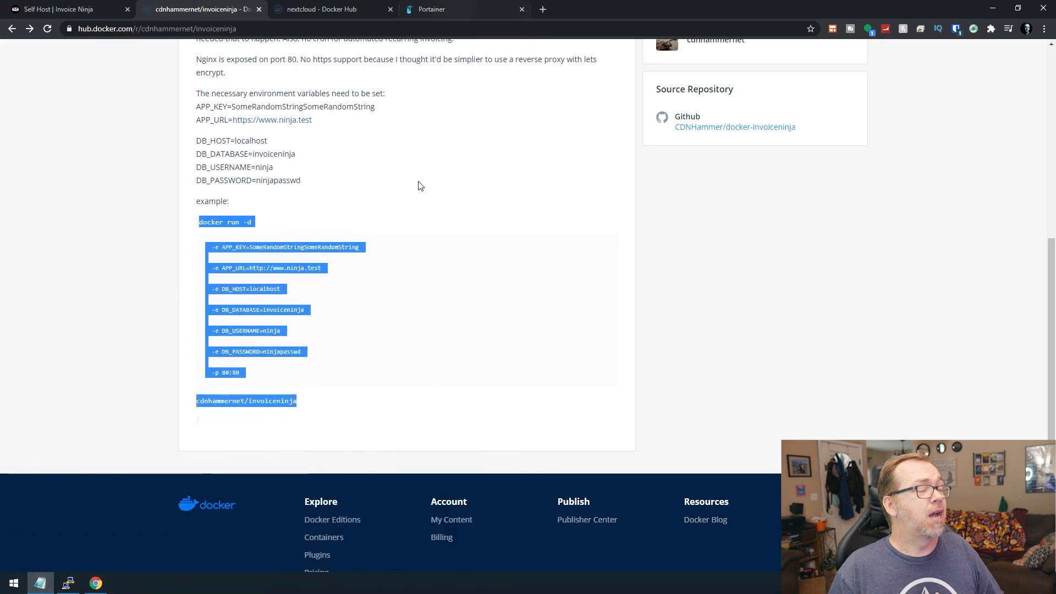
Step: View the invoiceninja stack's compose definition in the Portainer editor with its mariadb db service
click(453, 9)
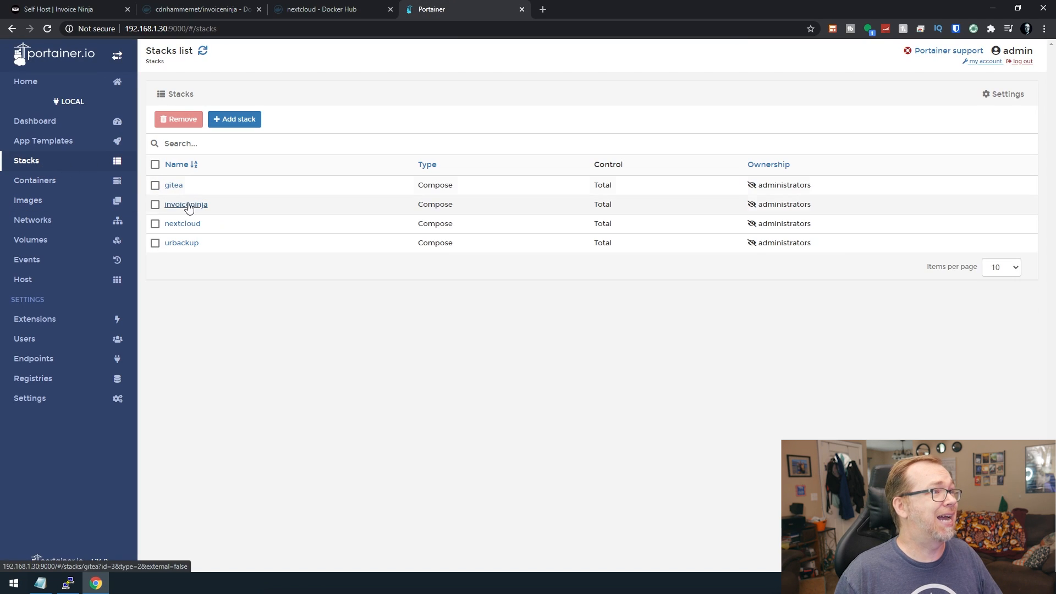
click(186, 204)
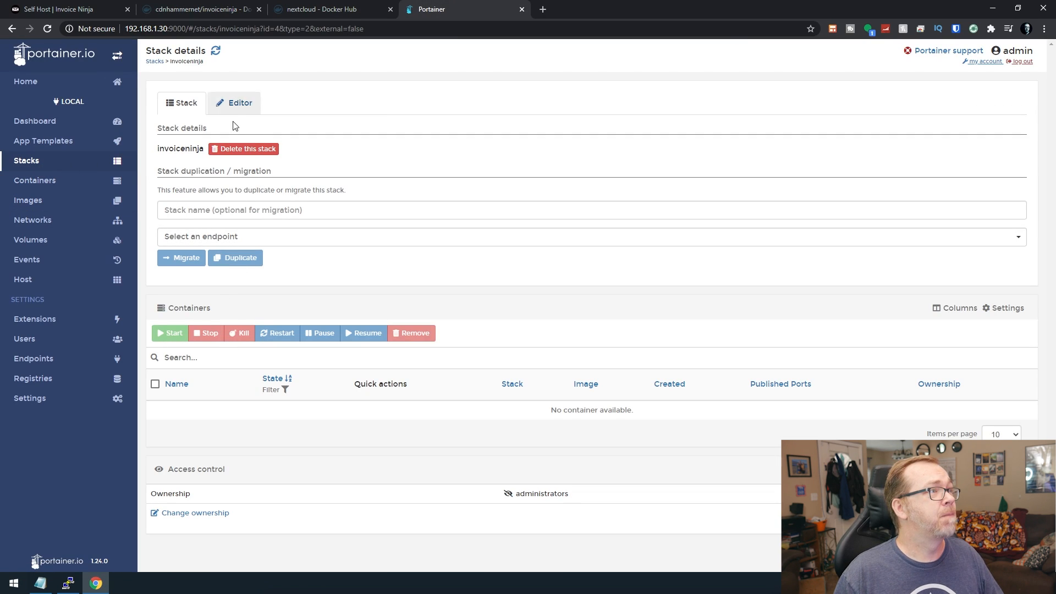
click(234, 103)
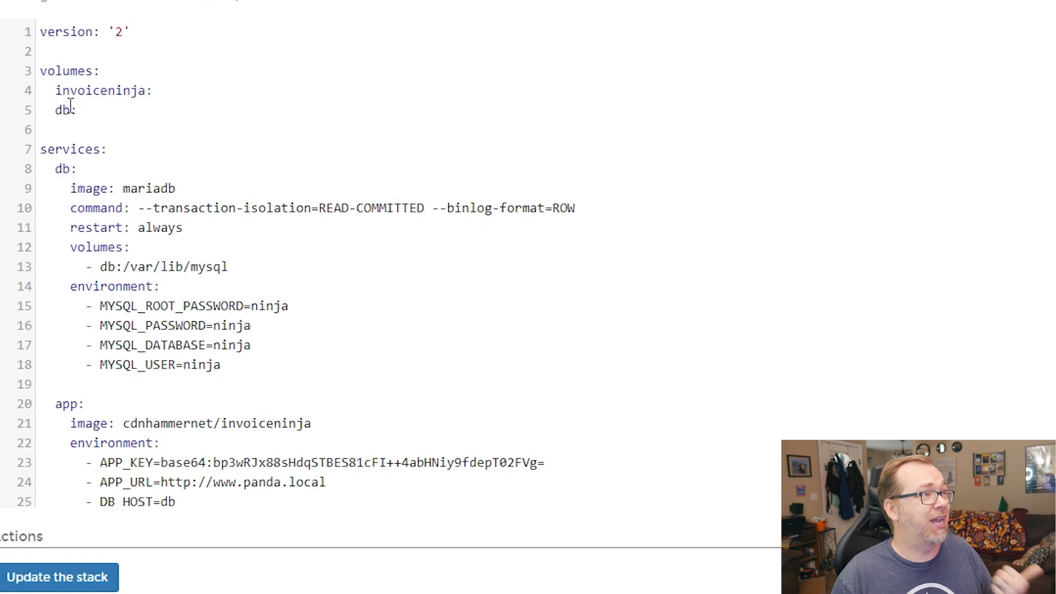
scroll(down, 3)
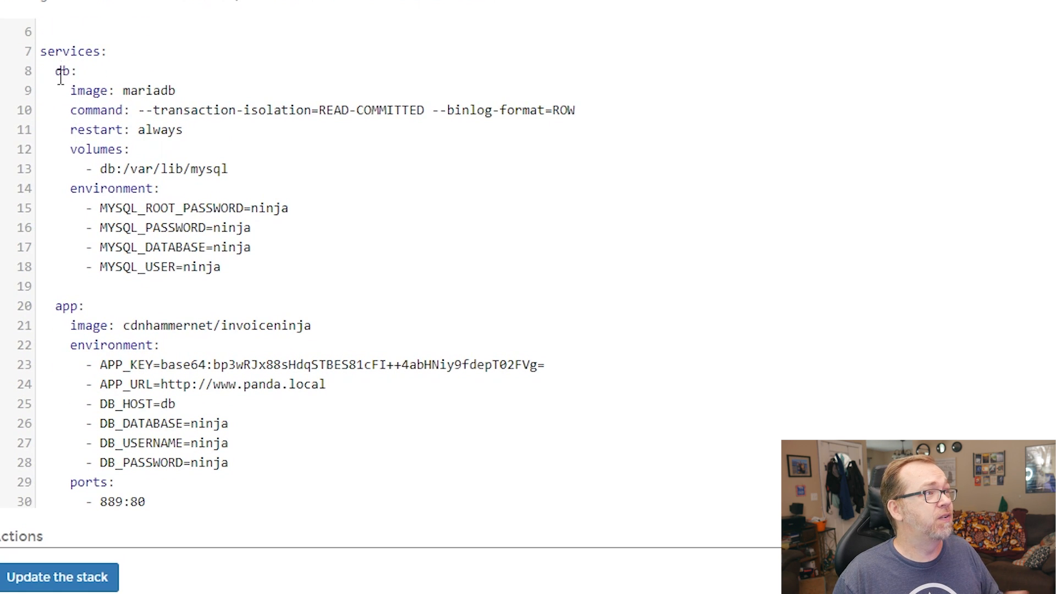
double_click(152, 90)
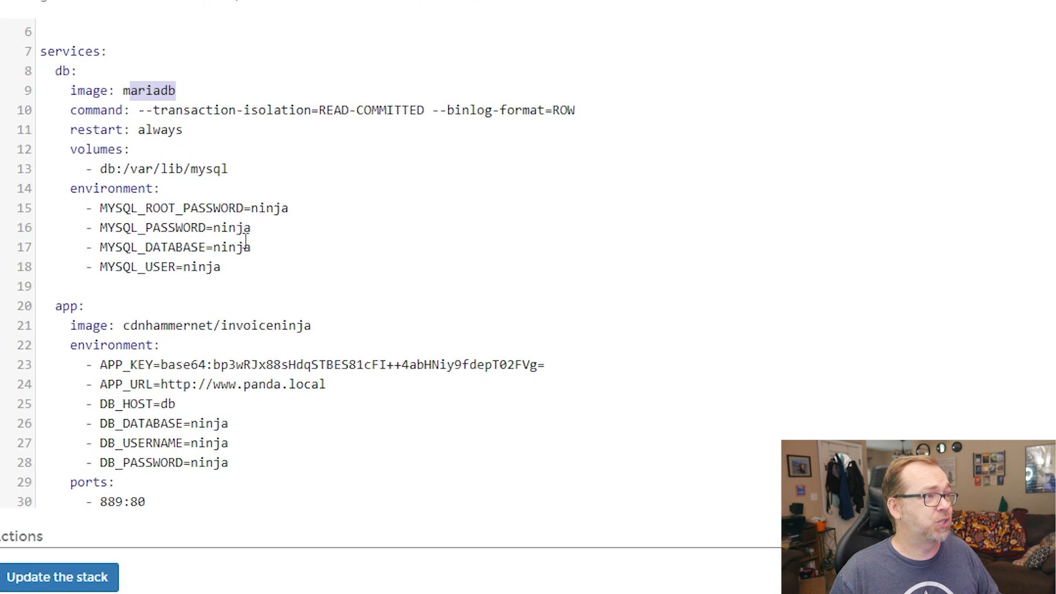
mouse_move(228, 264)
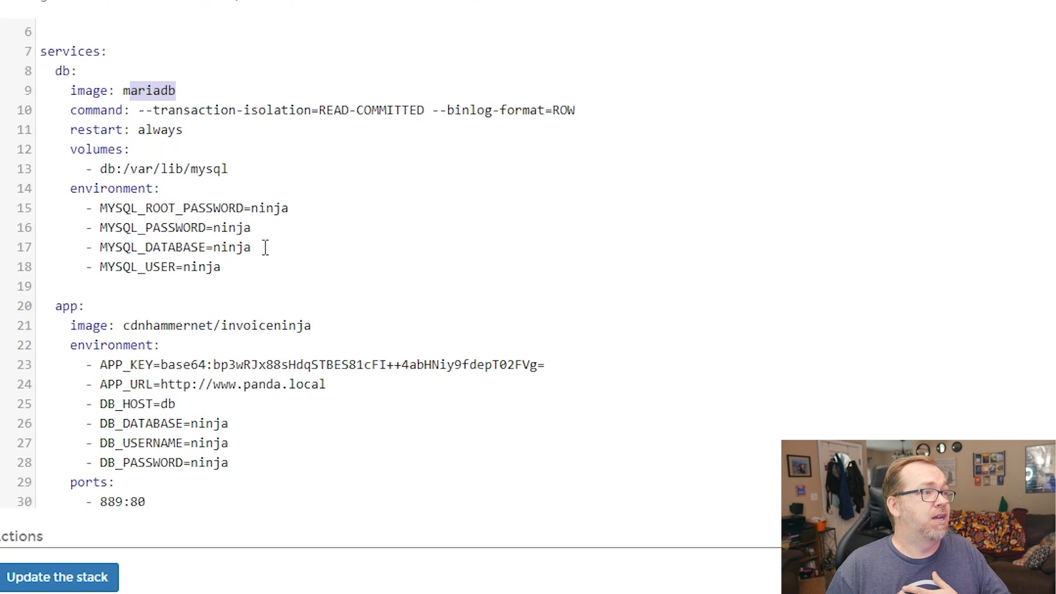
Step: Select the app service's old APP_KEY value to be replaced
scroll(down, 3)
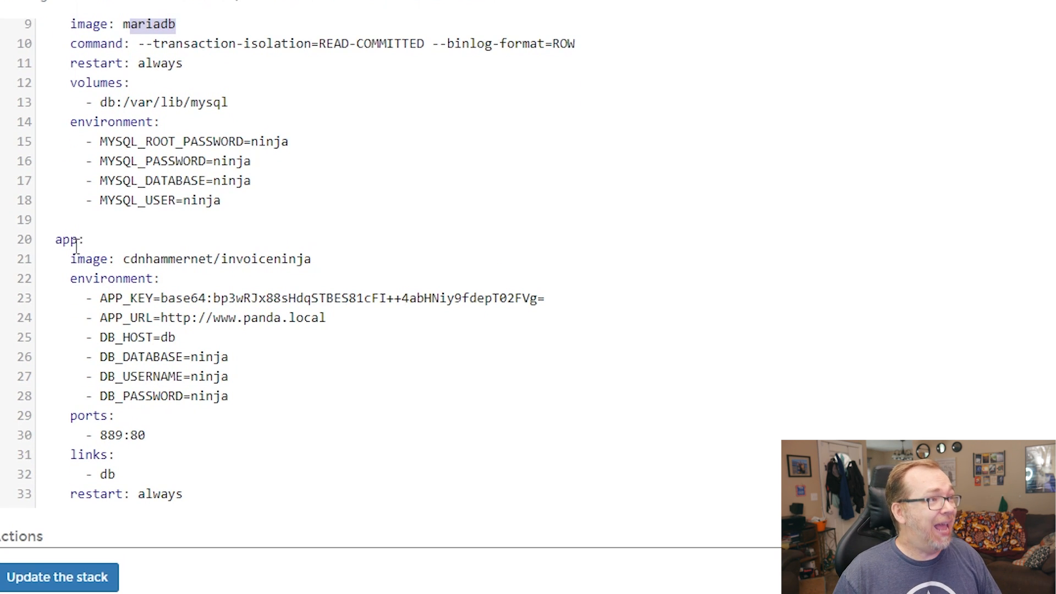
mouse_move(240, 276)
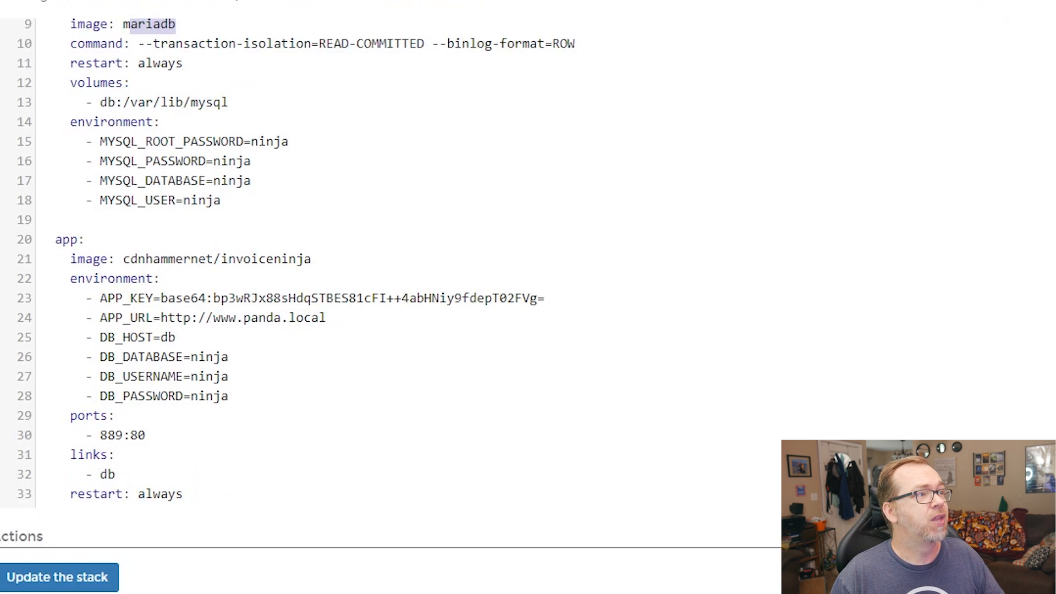
double_click(182, 300)
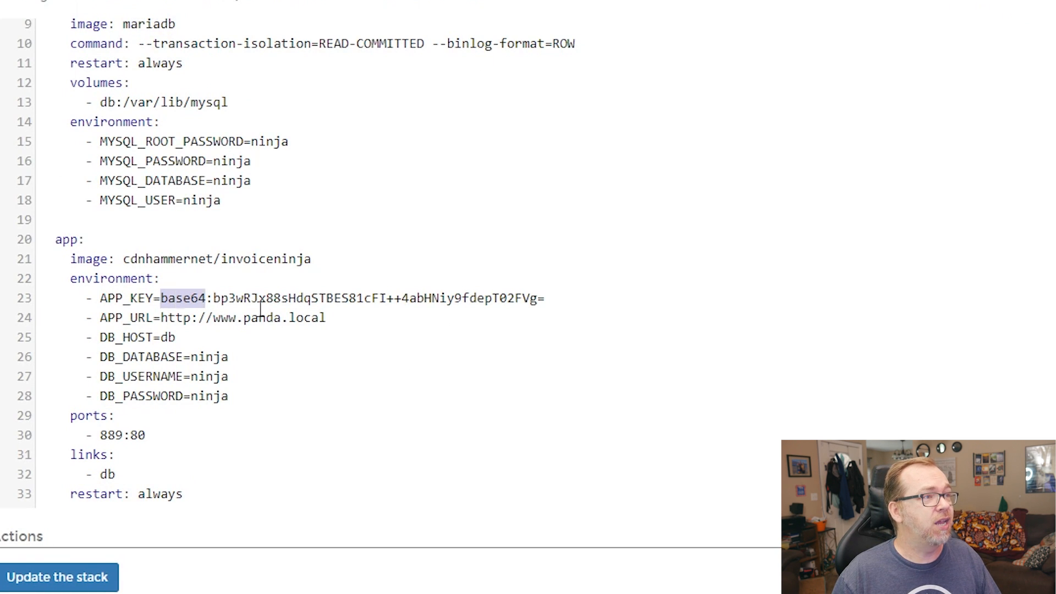
drag(161, 298, 546, 298)
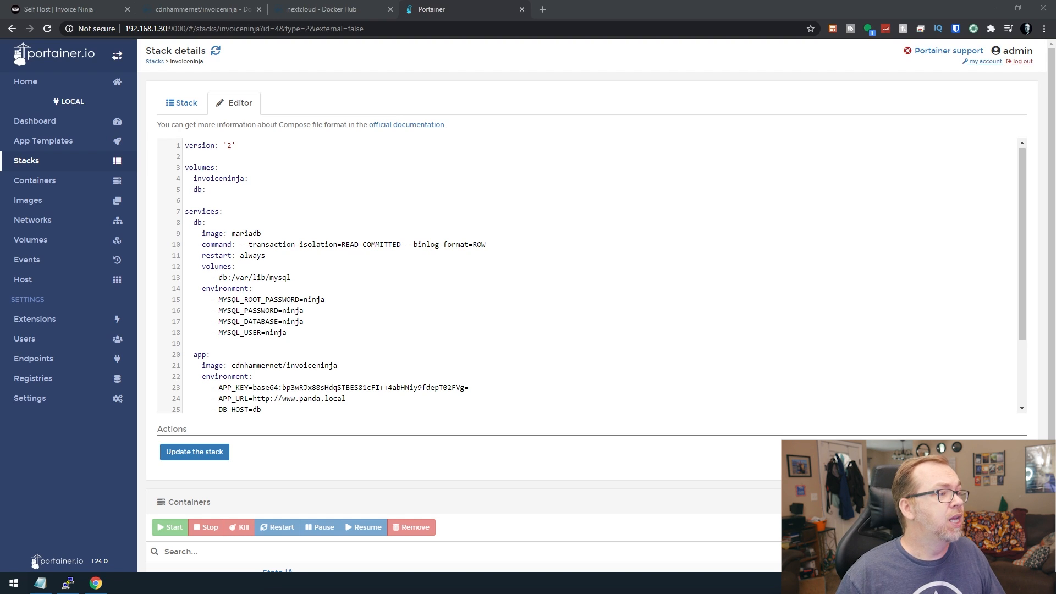
Step: Generate a fresh app key with a temporary invoiceninja/invoiceninja container running php artisan key:generate --show
click(68, 583)
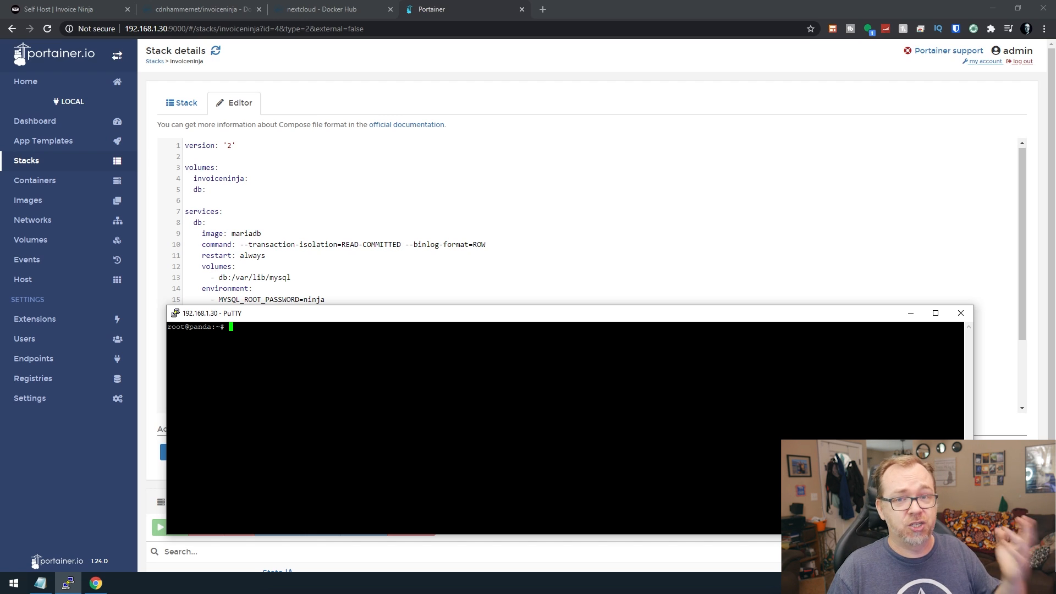
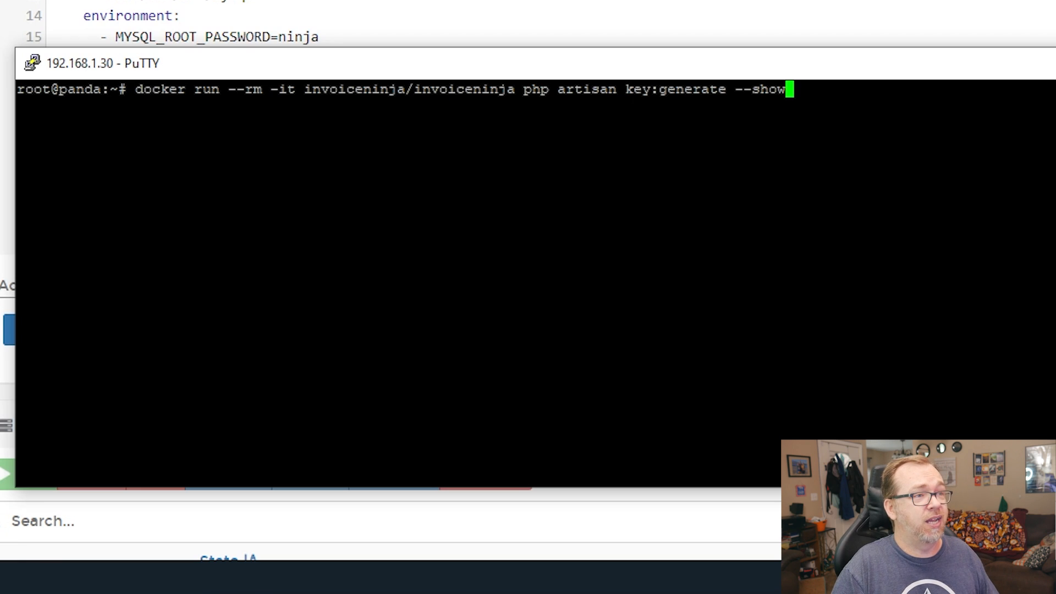
key(Enter)
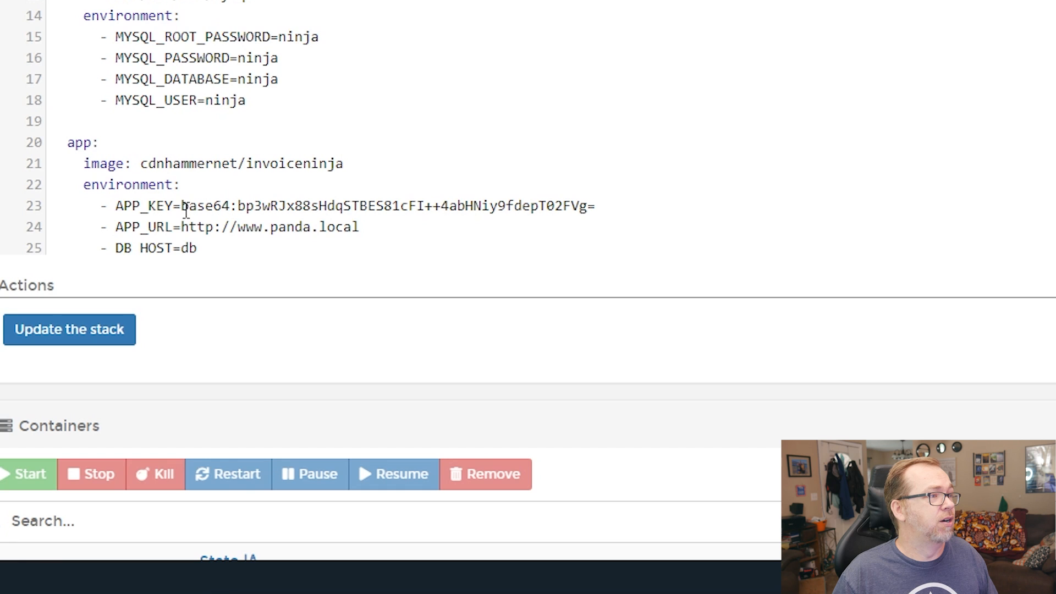
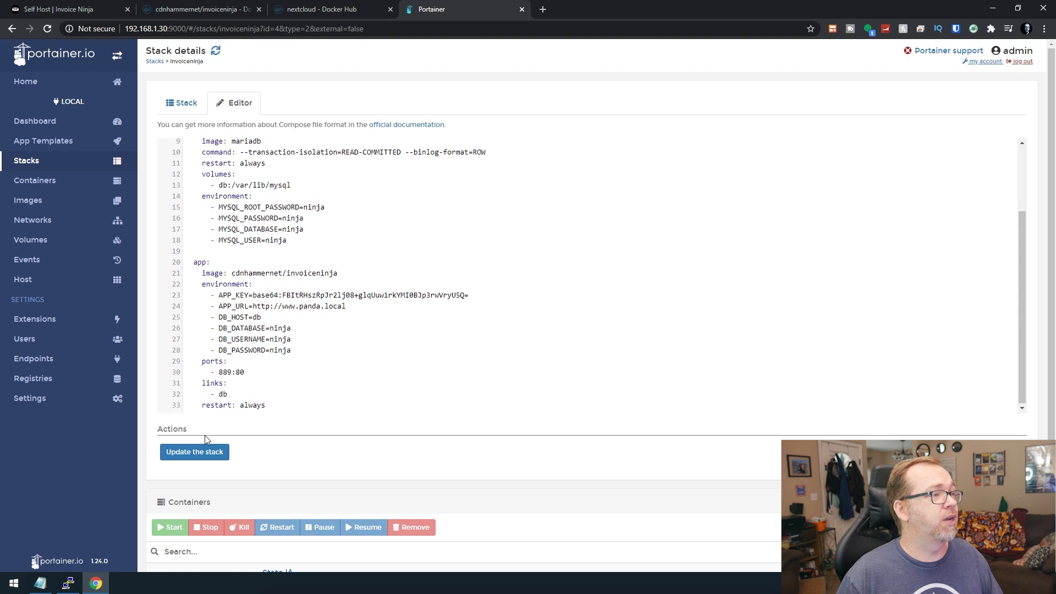
click(194, 451)
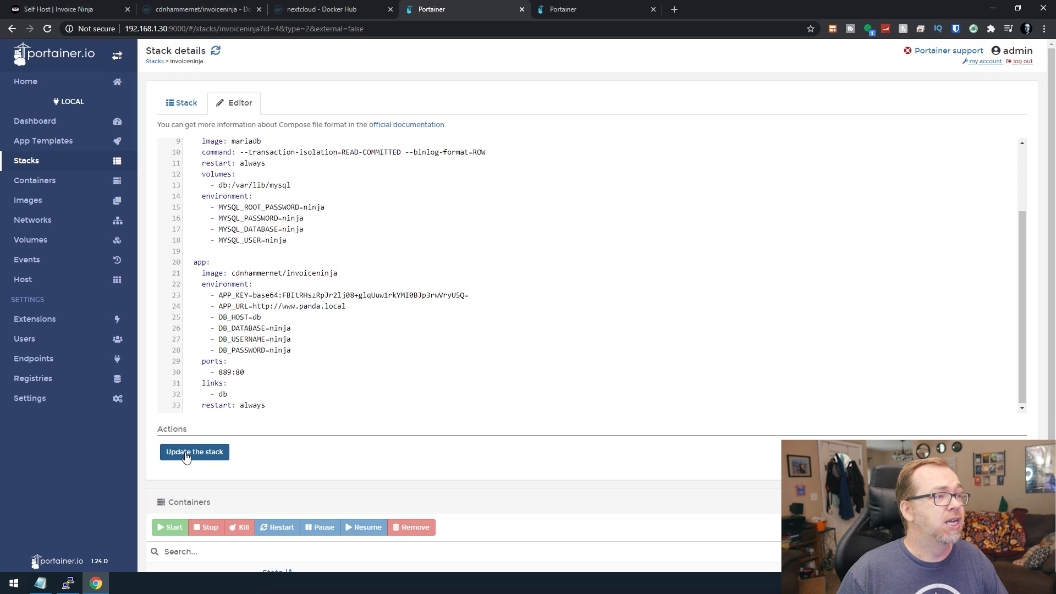
click(194, 451)
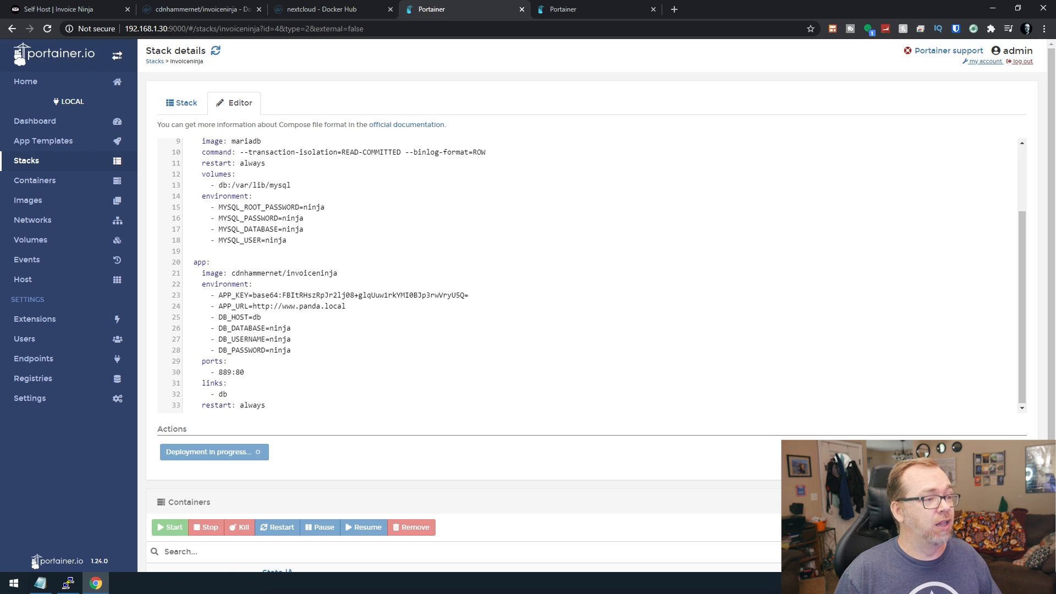
mouse_move(199, 570)
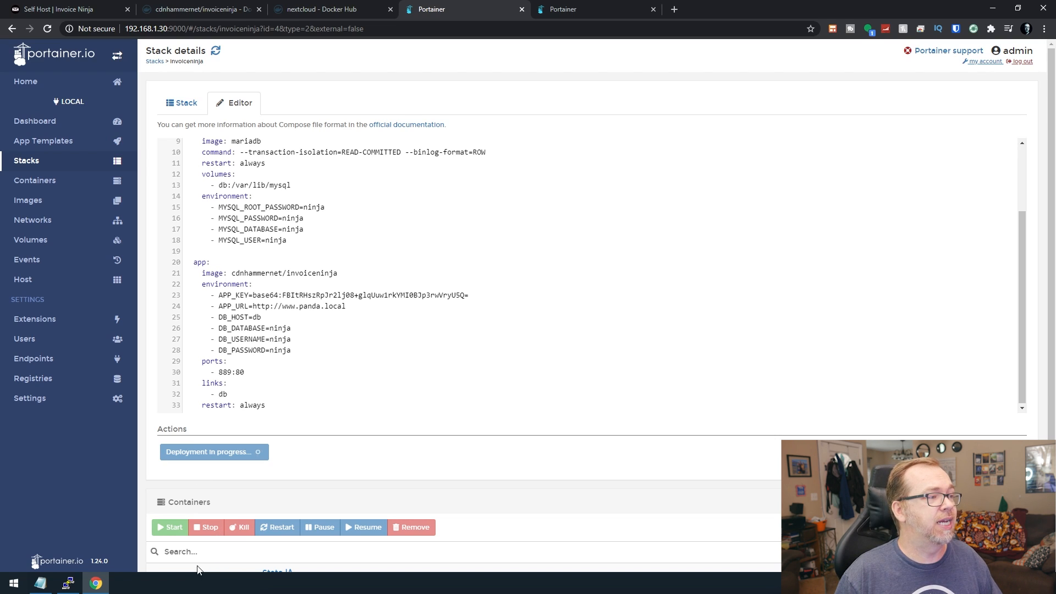
click(66, 583)
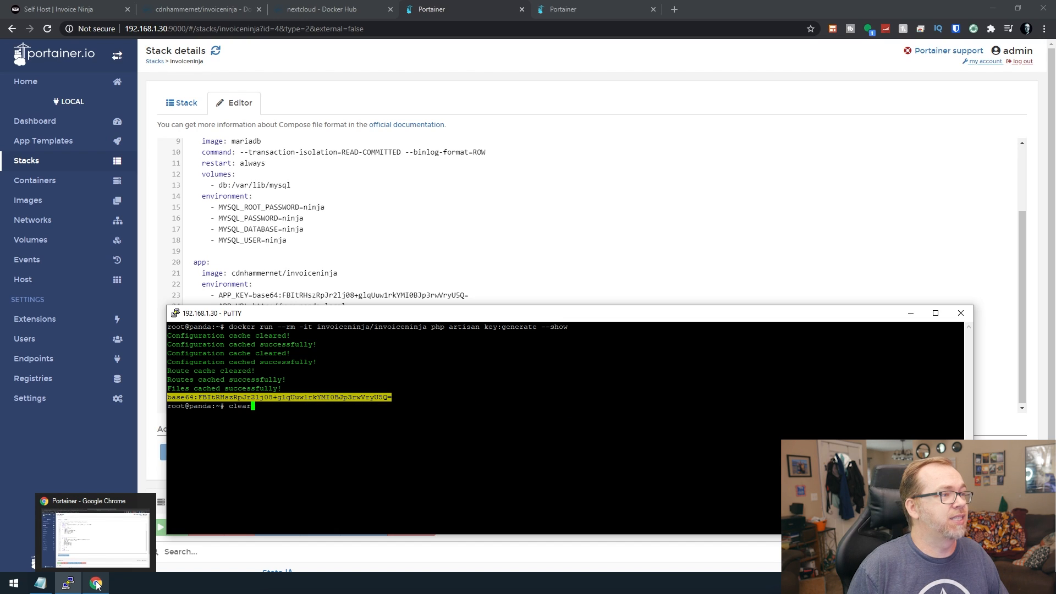
Step: Show resource usage of the running portainer, invoiceninja_db_1 and invoiceninja_app_1 containers with docker container stats
text(docker container stats)
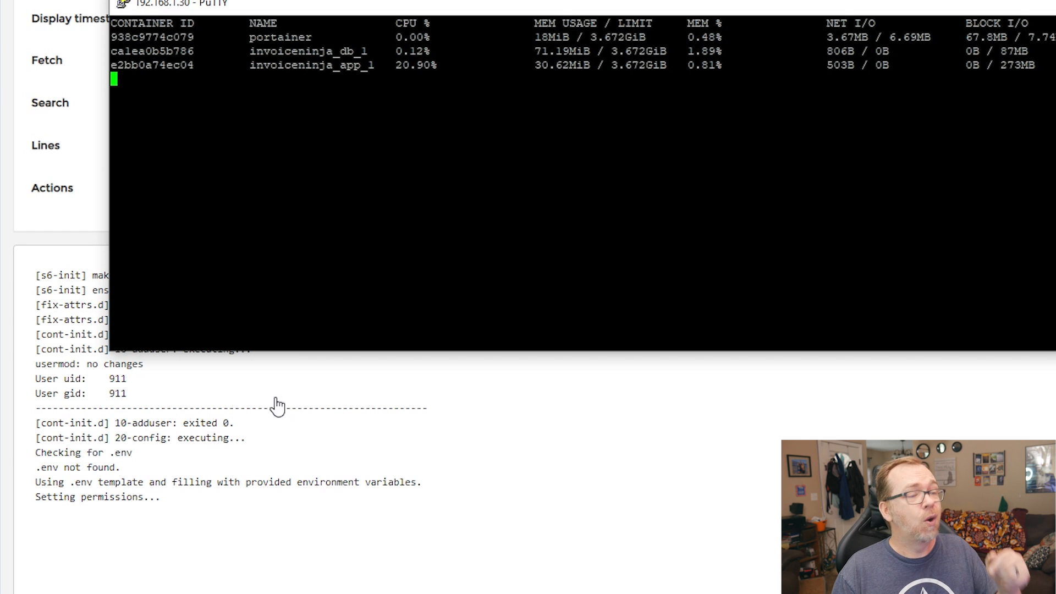
mouse_move(262, 418)
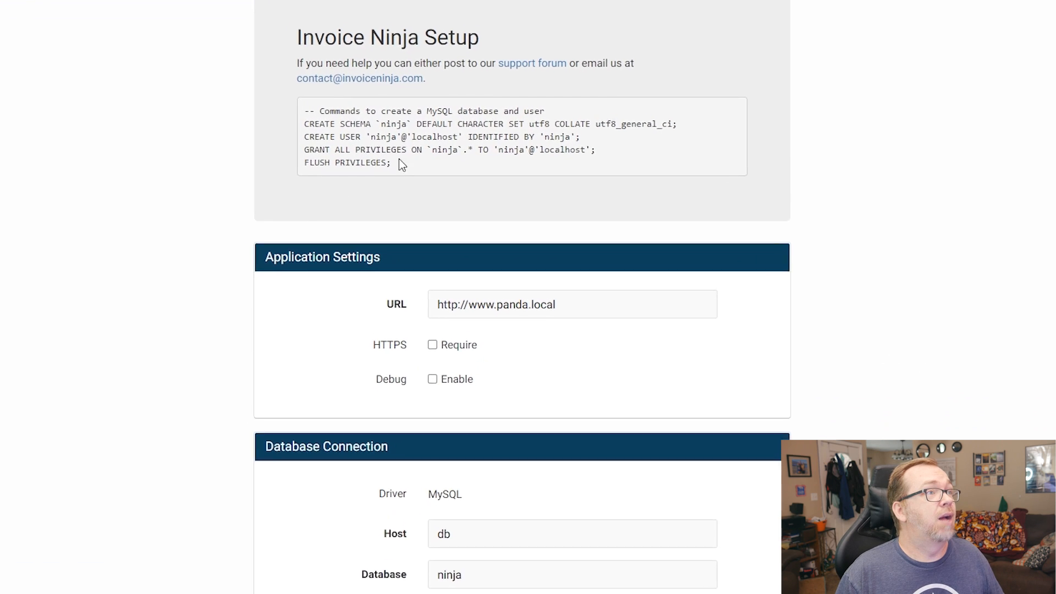
Step: Confirm the database settings host db and database ninja and get a successful connection test
scroll(down, 3)
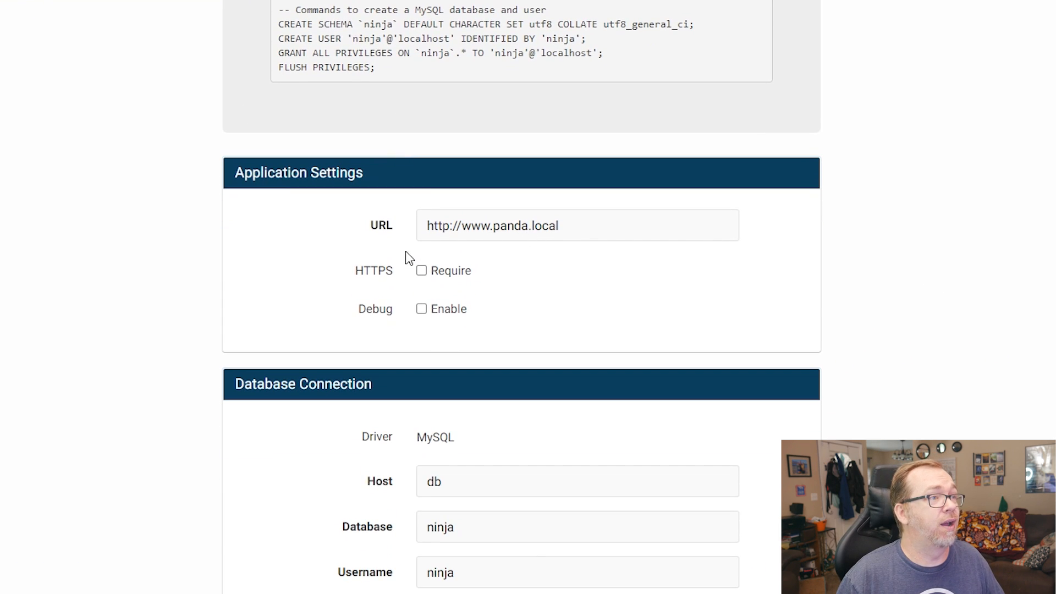
scroll(down, 3)
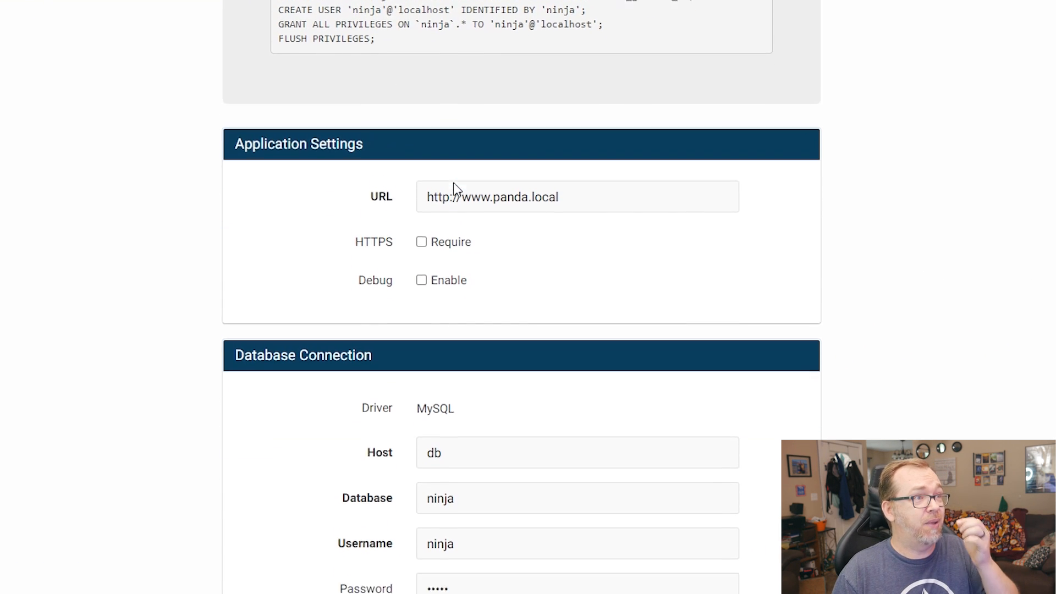
scroll(down, 3)
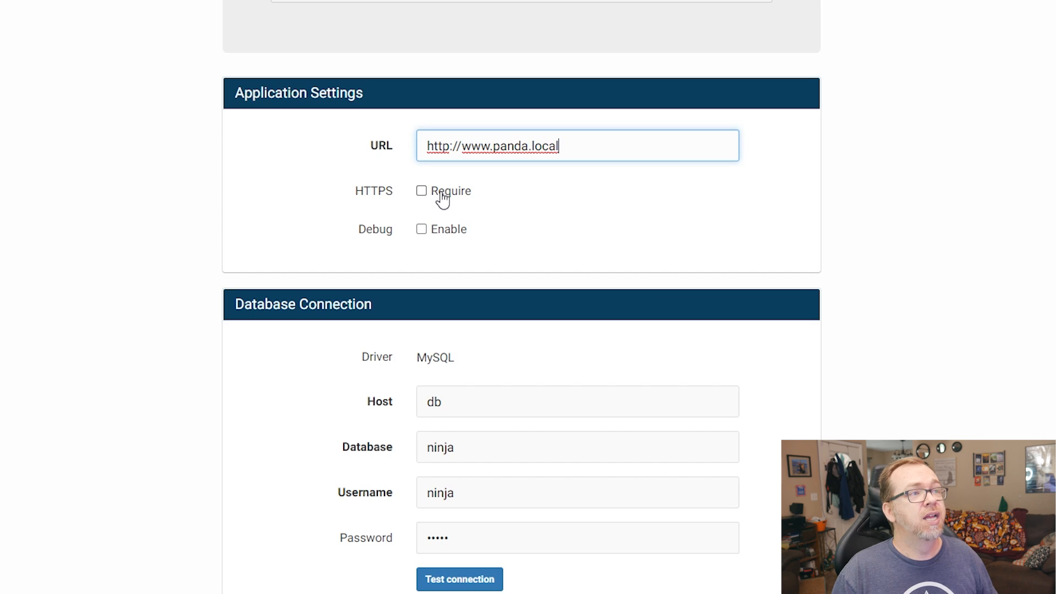
mouse_move(410, 203)
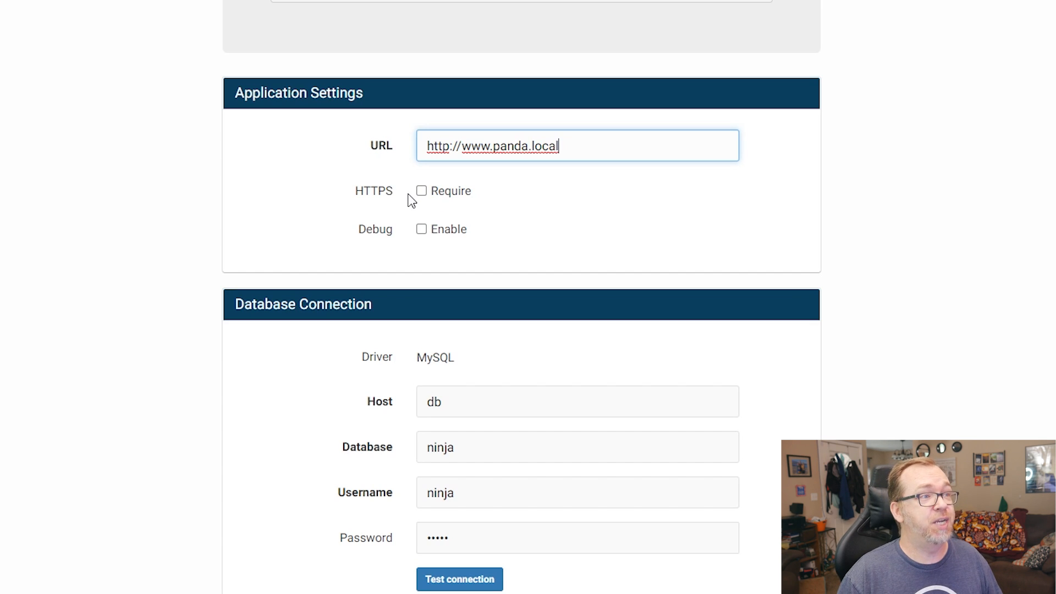
mouse_move(453, 245)
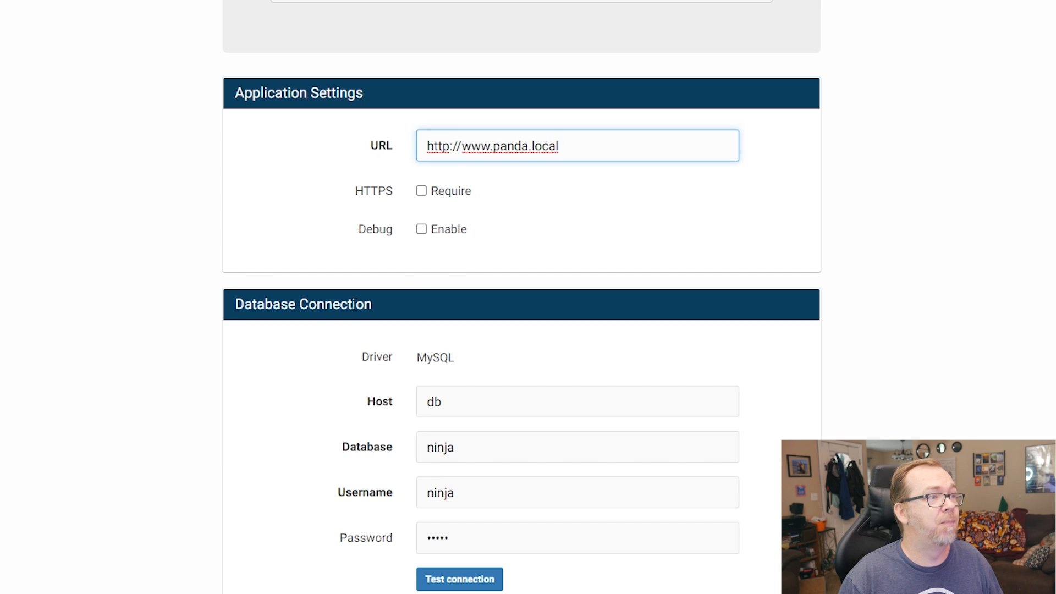
scroll(down, 3)
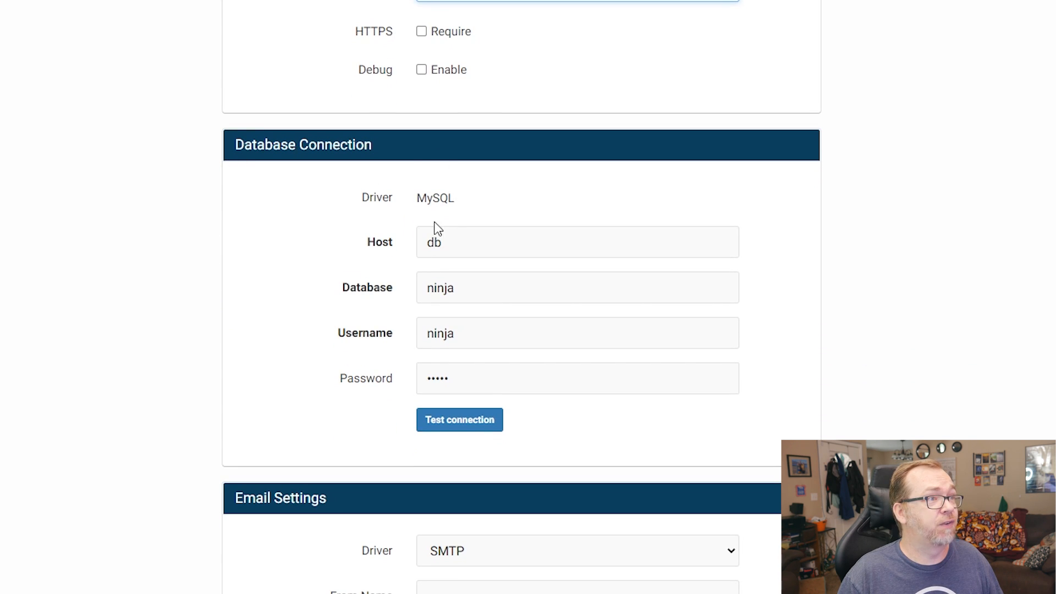
double_click(431, 242)
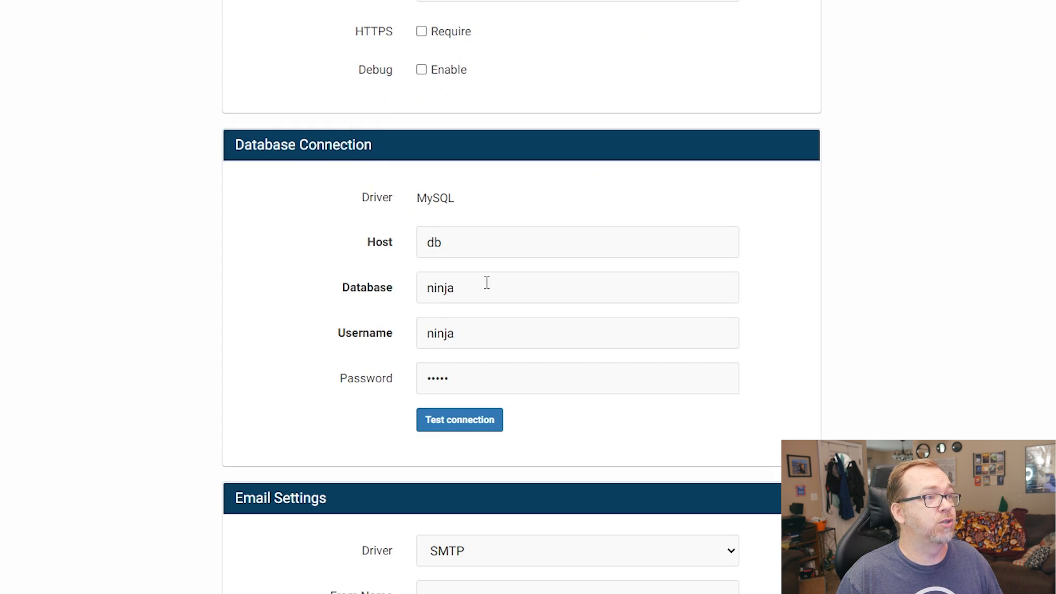
double_click(440, 288)
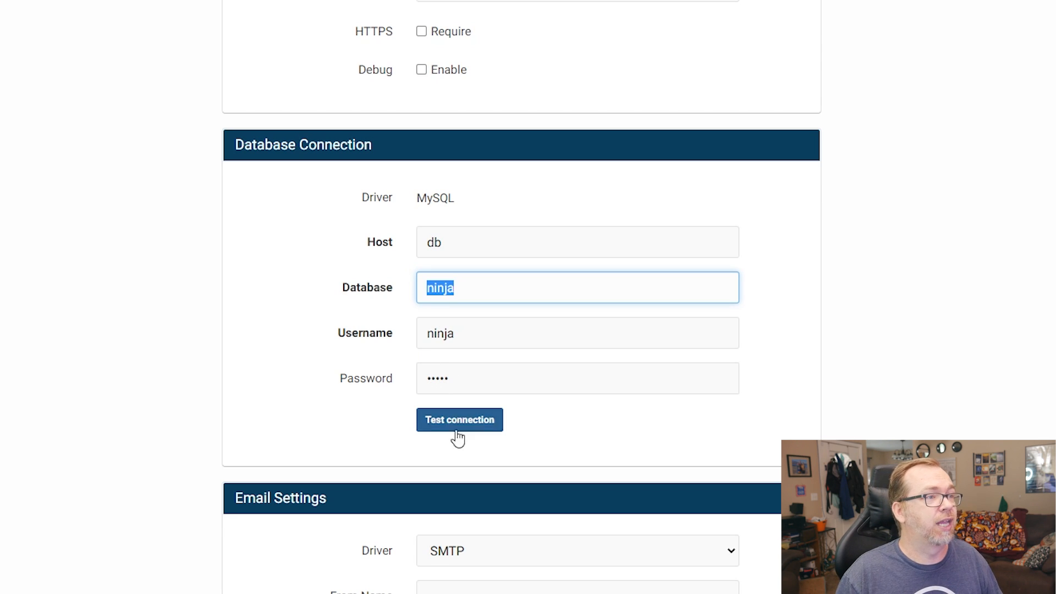
click(460, 421)
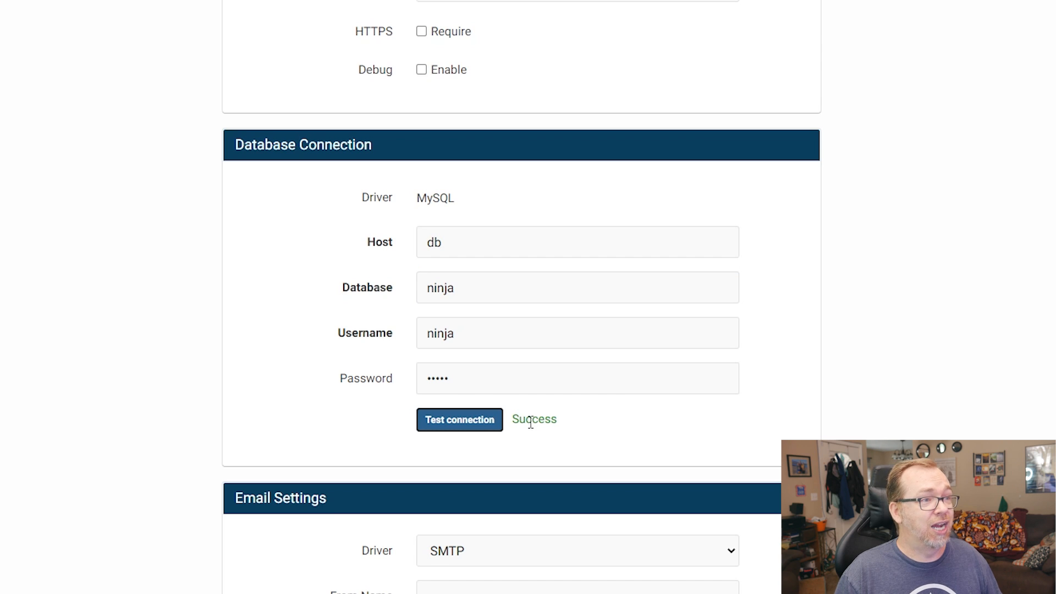
scroll(down, 3)
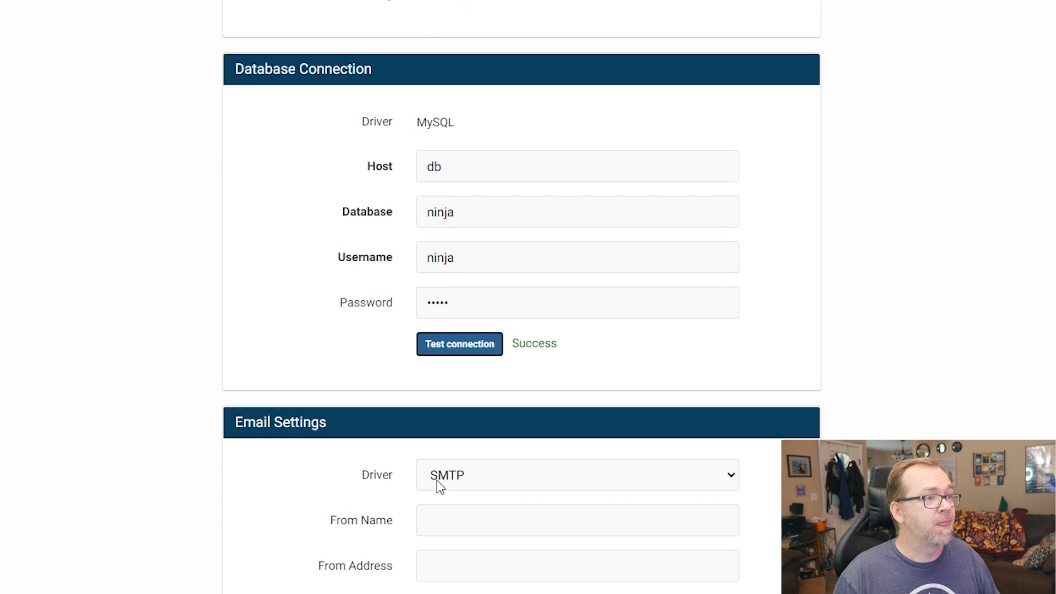
click(579, 532)
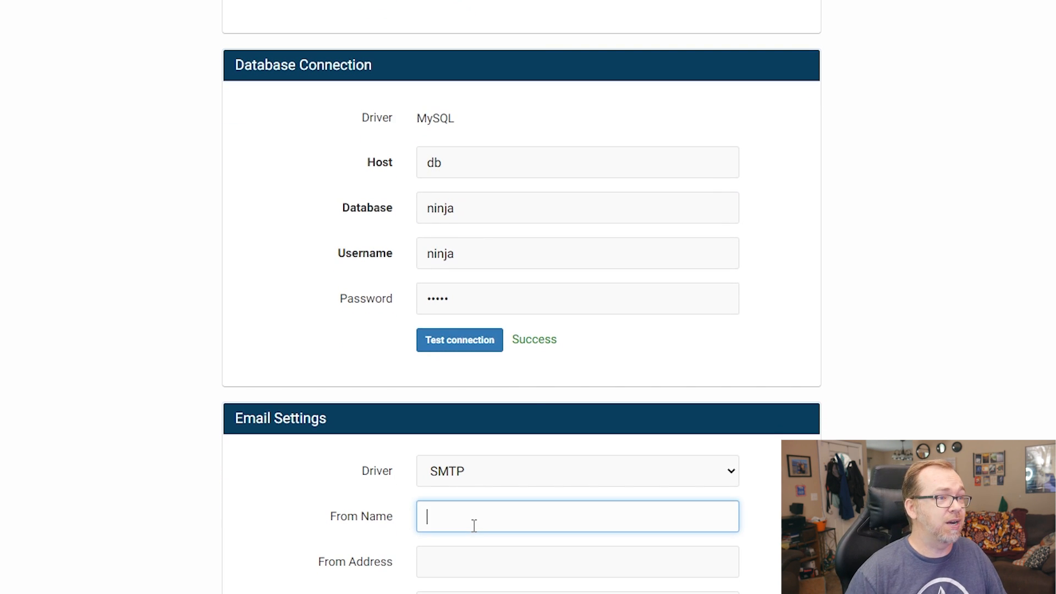
scroll(down, 3)
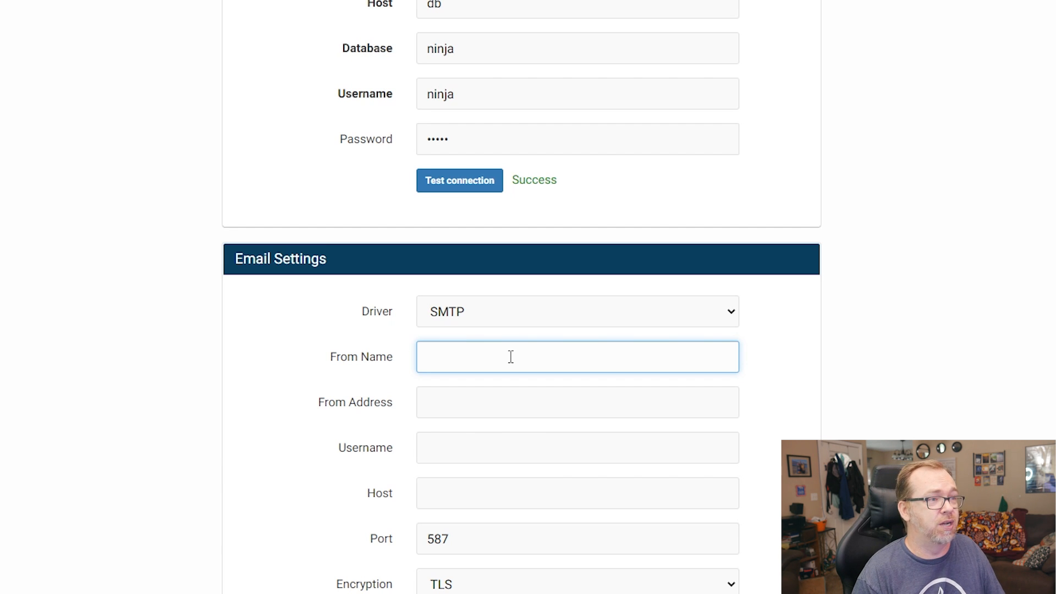
text(DB Te)
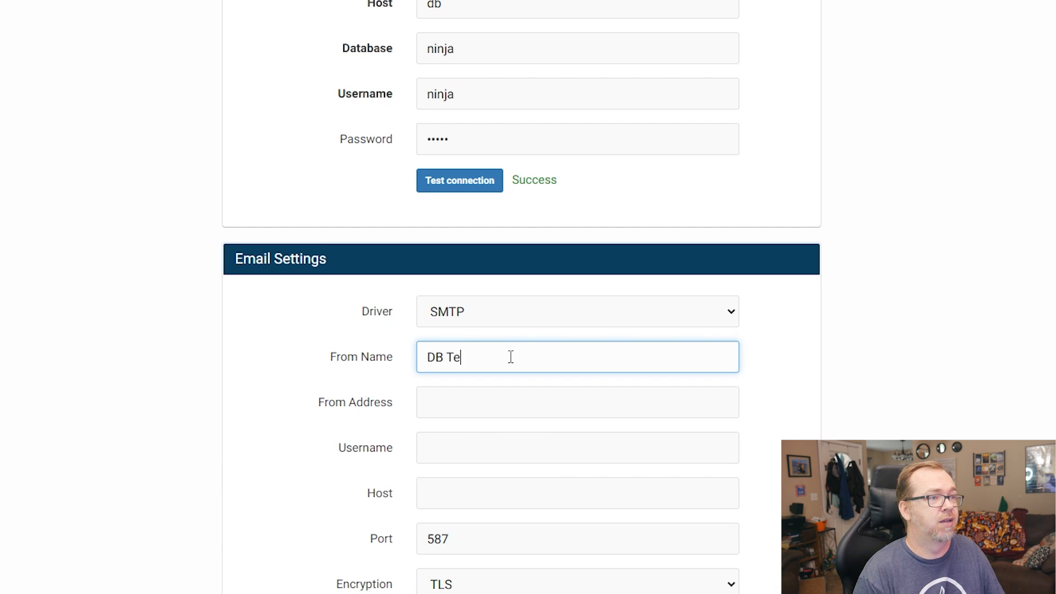
text(ch)
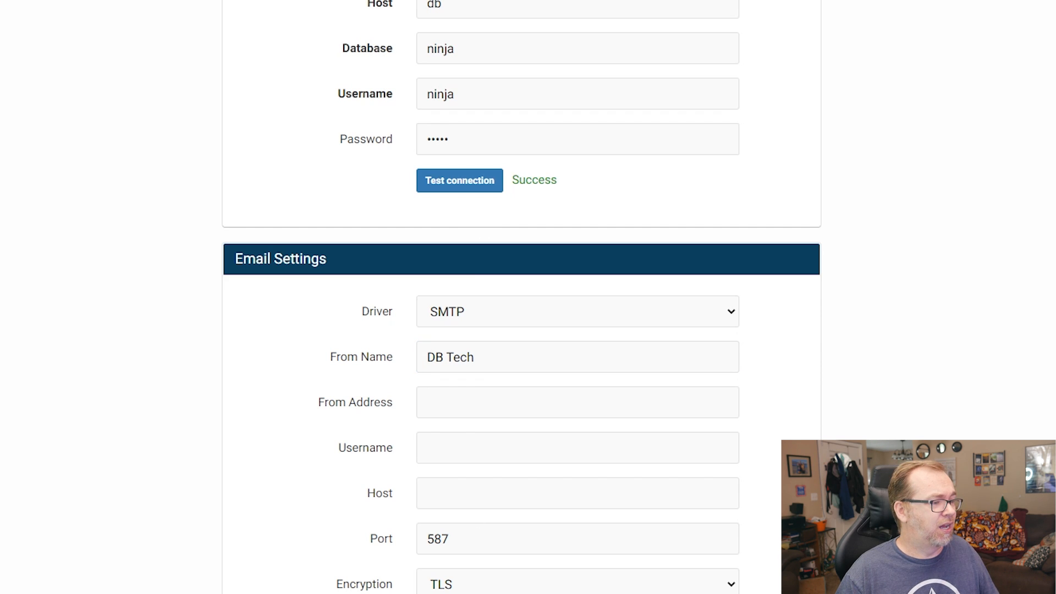
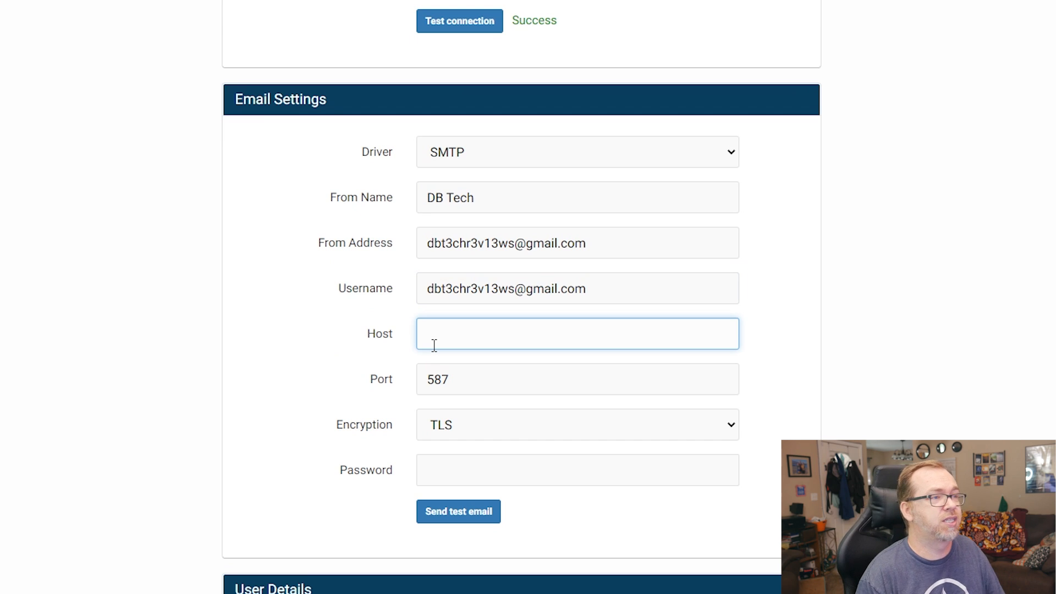
text(smtp.gmail.com)
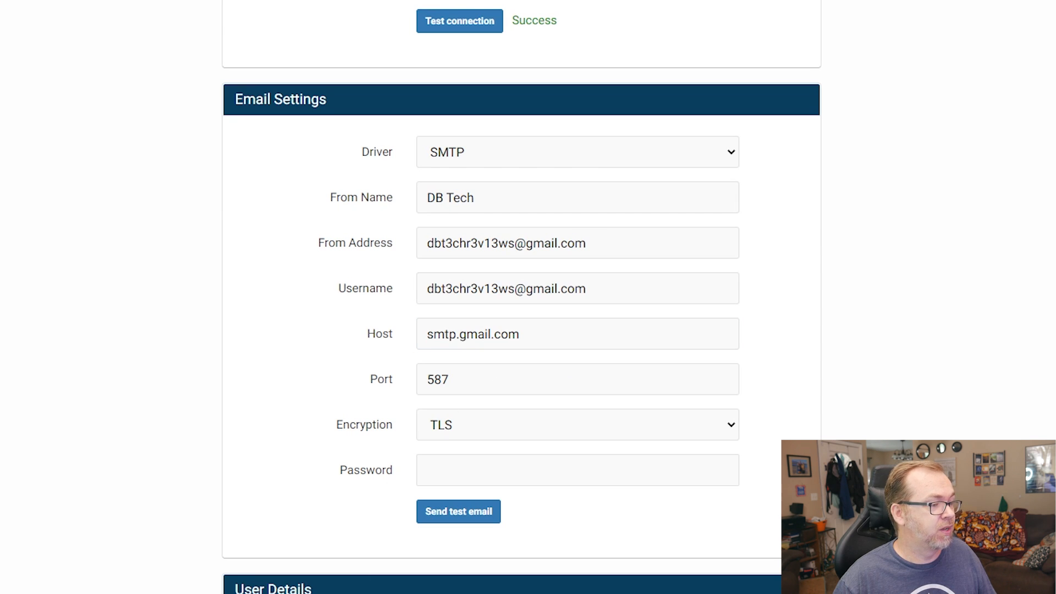
text(password)
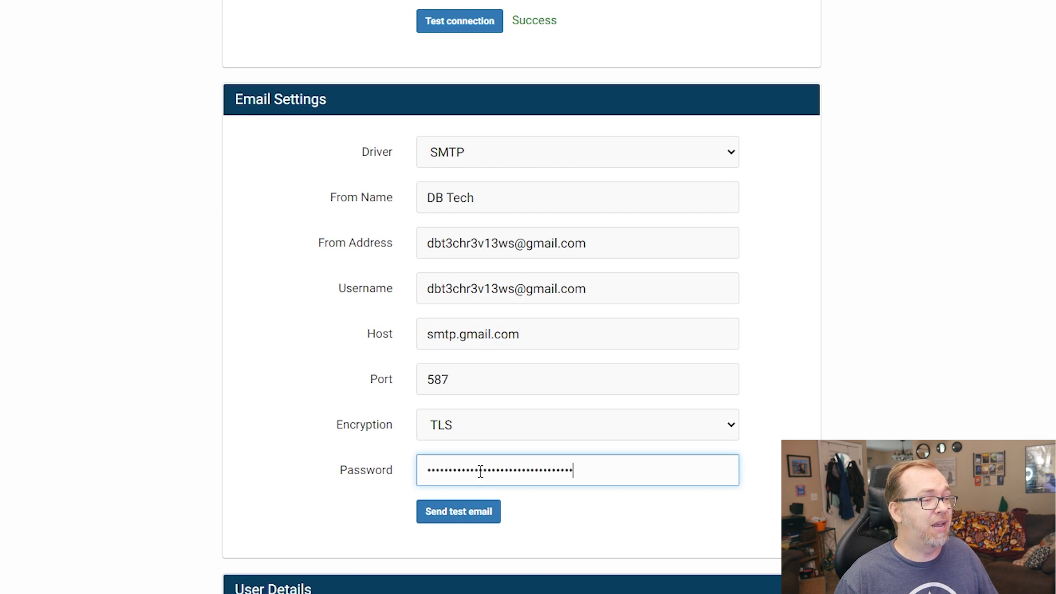
Step: Send a test email and confirm it reports Sent
scroll(down, 3)
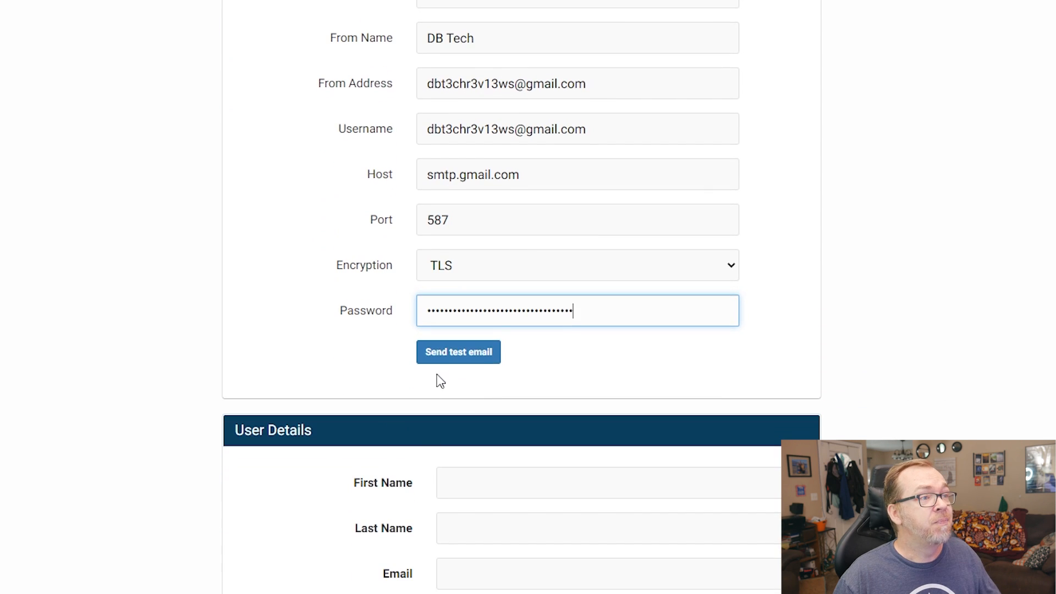
click(458, 352)
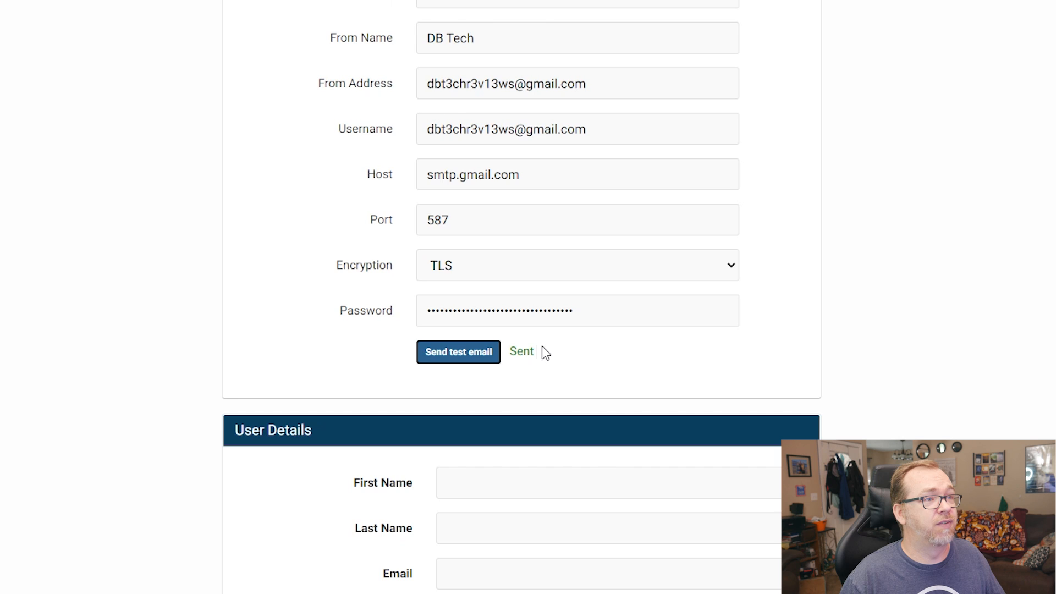
scroll(down, 3)
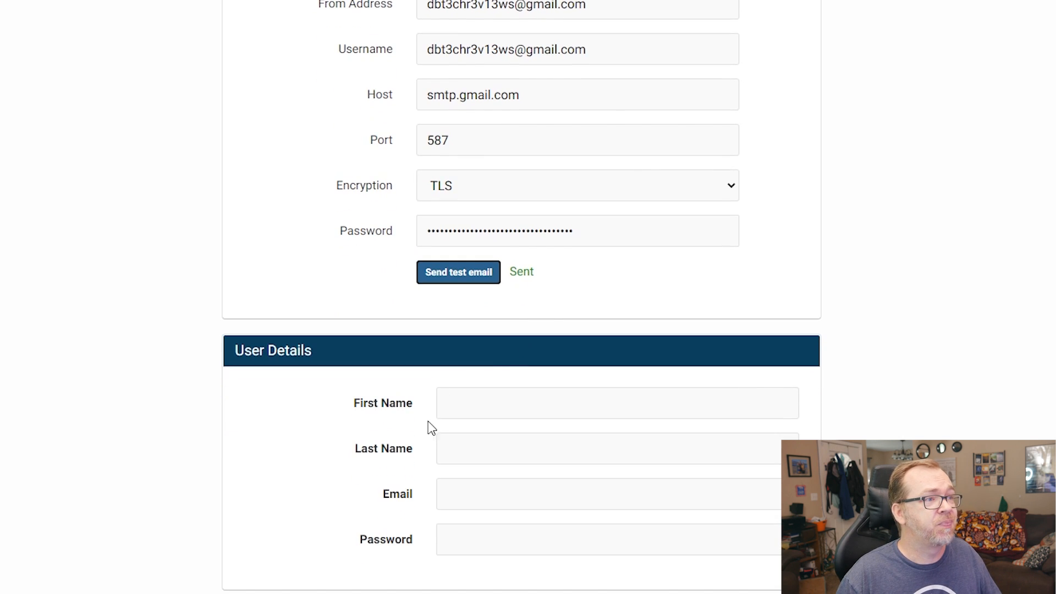
Step: Enter admin user David with his email address and submit the setup form
text(David)
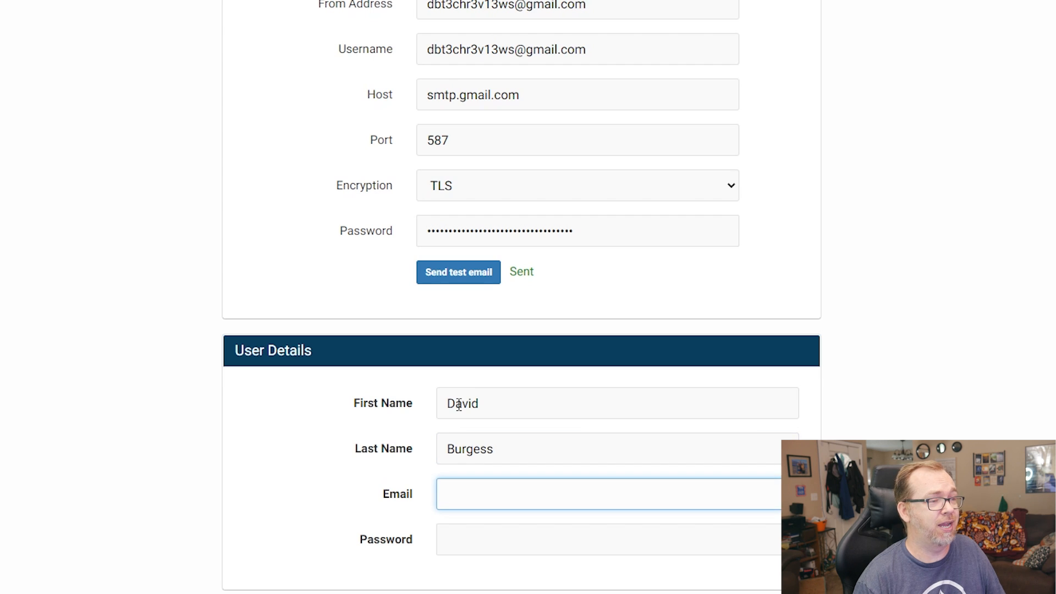
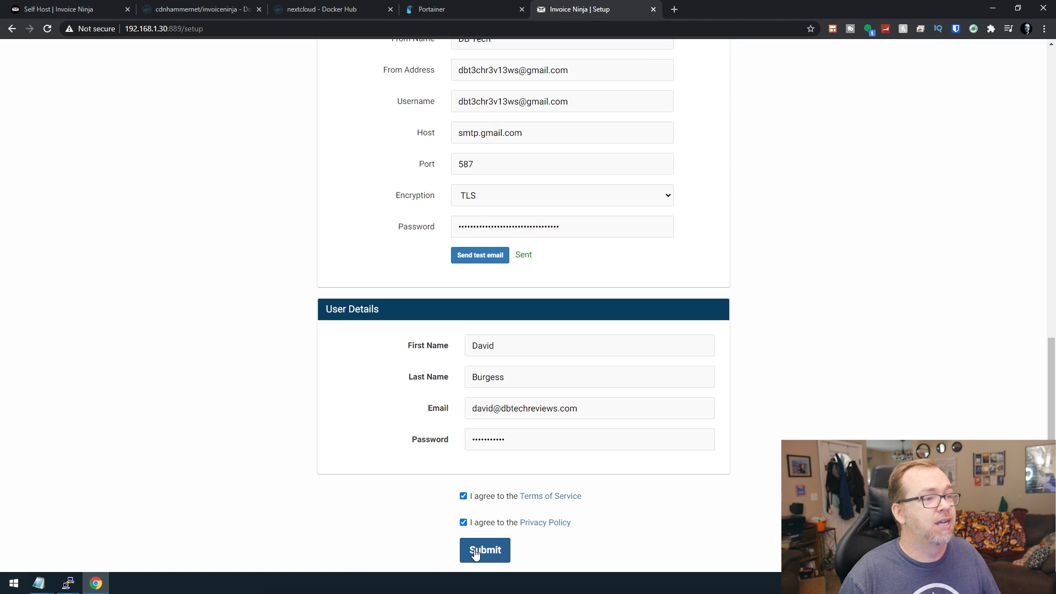
click(485, 550)
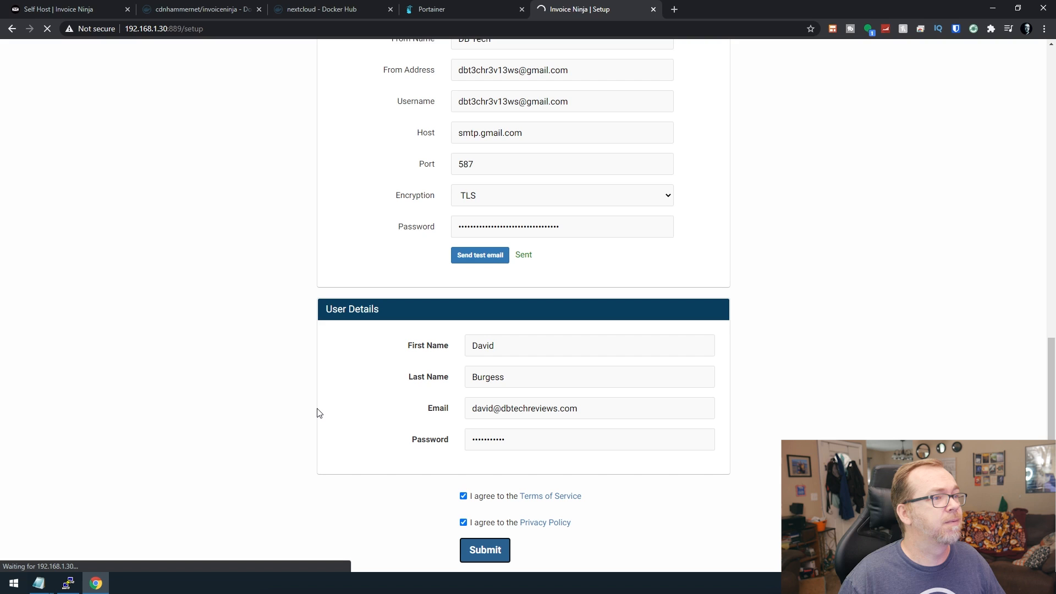
click(484, 550)
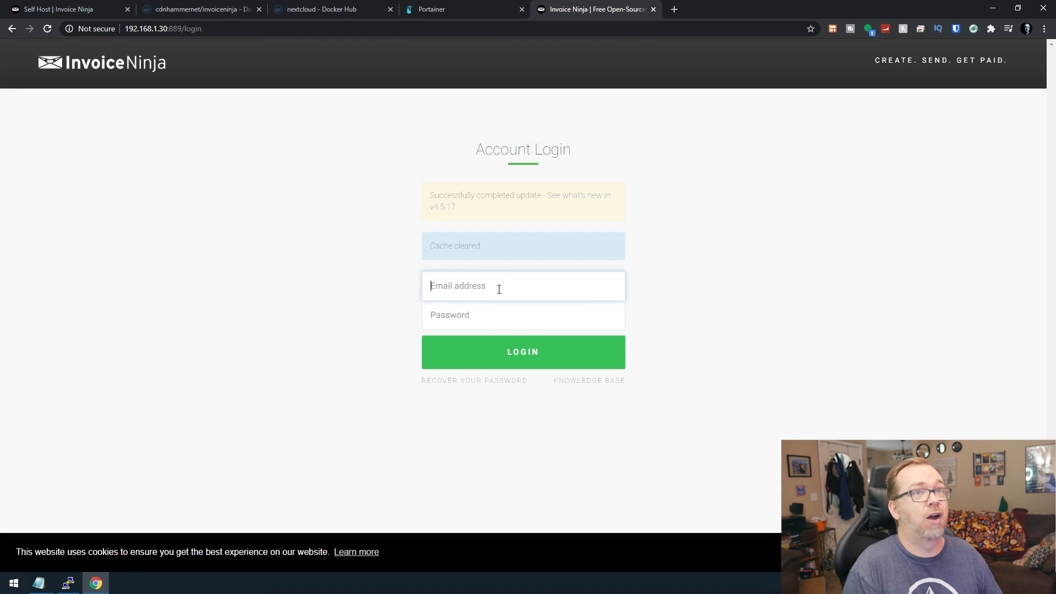
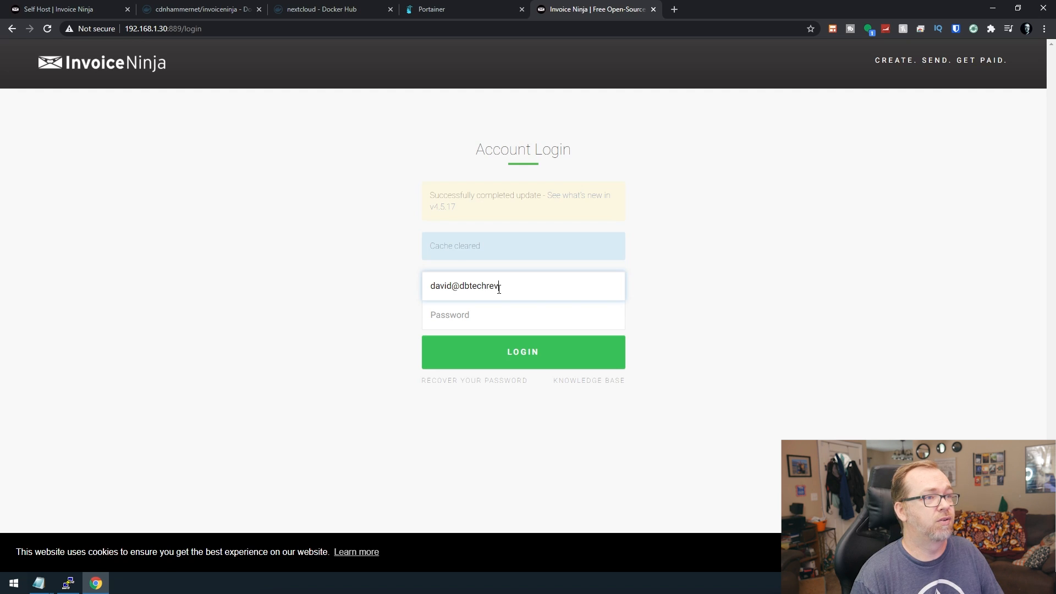
Step: Log in with the new account's email and password to reach the Invoice Ninja dashboard
text(••)
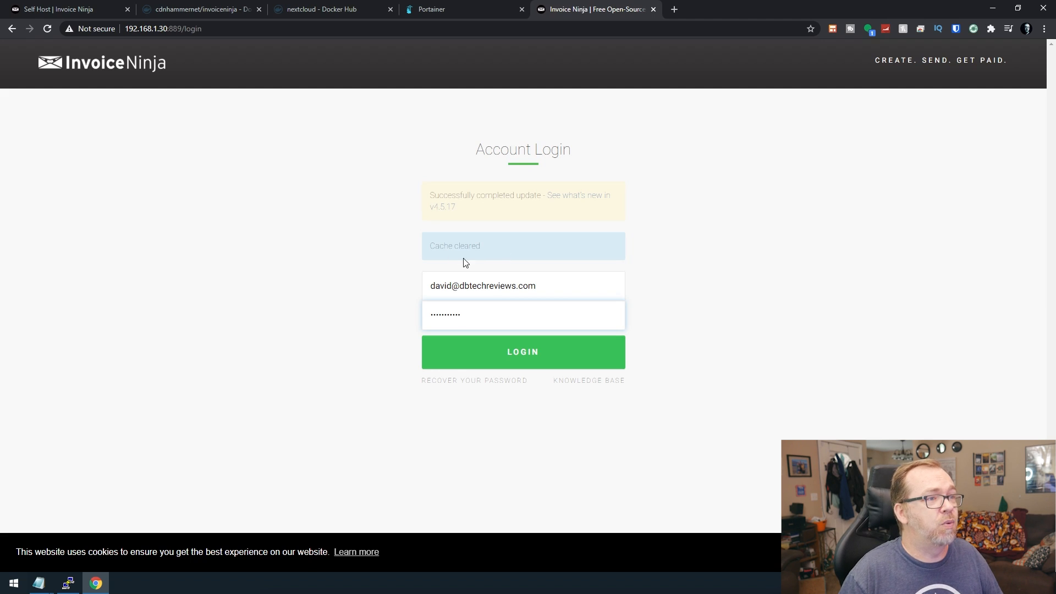
click(524, 352)
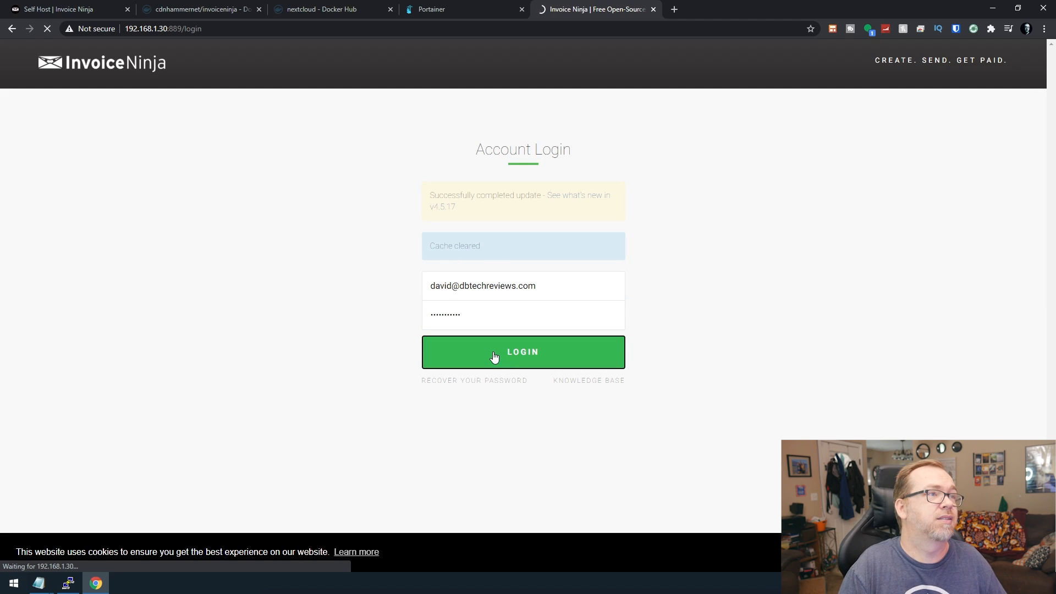
click(495, 353)
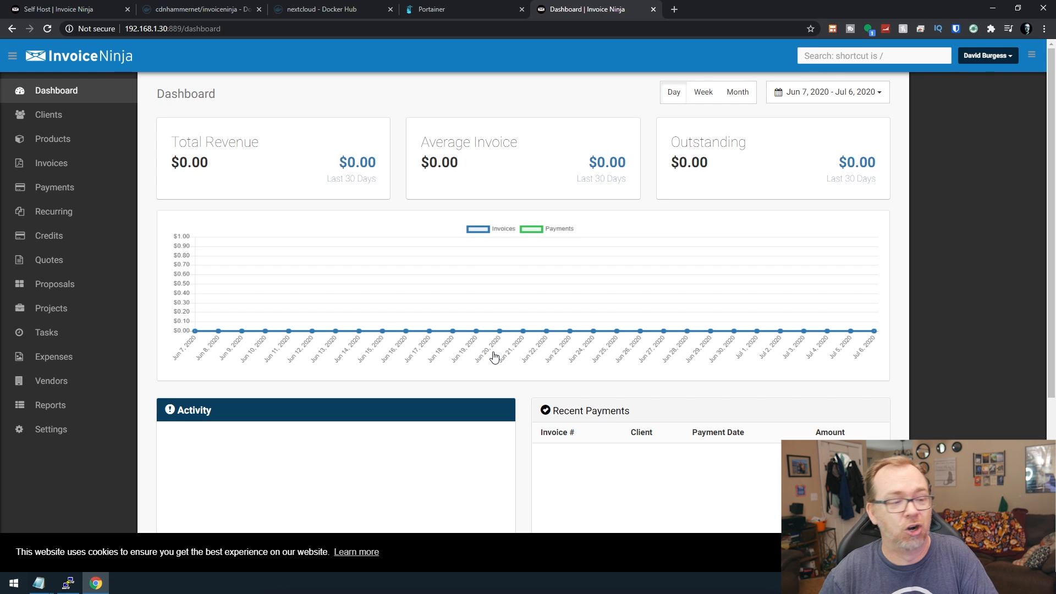
click(205, 9)
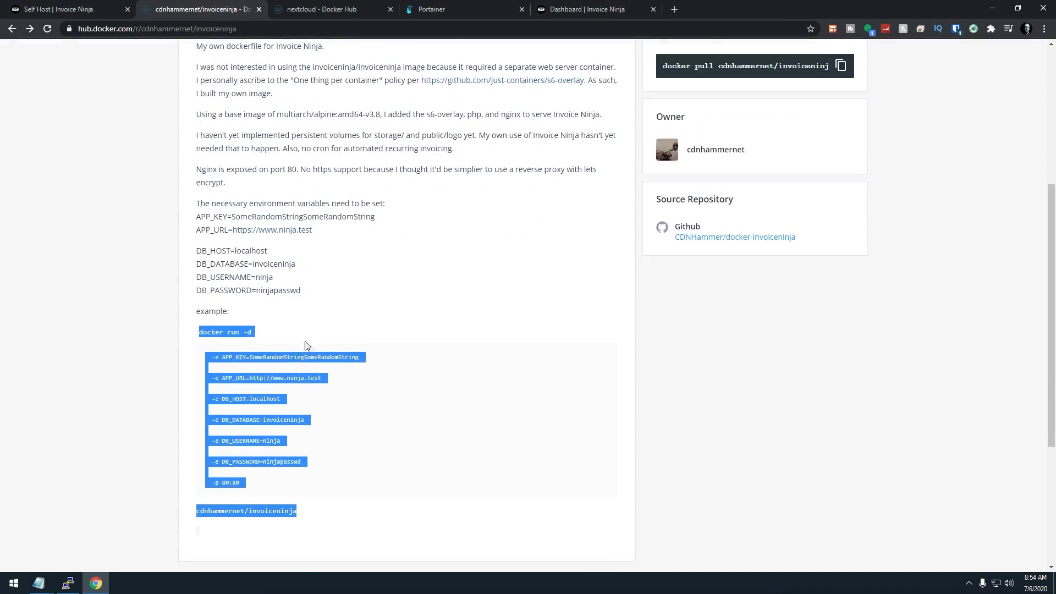
Step: Scroll the Docker Hub invoiceninja image page back up to its overview
scroll(up, 3)
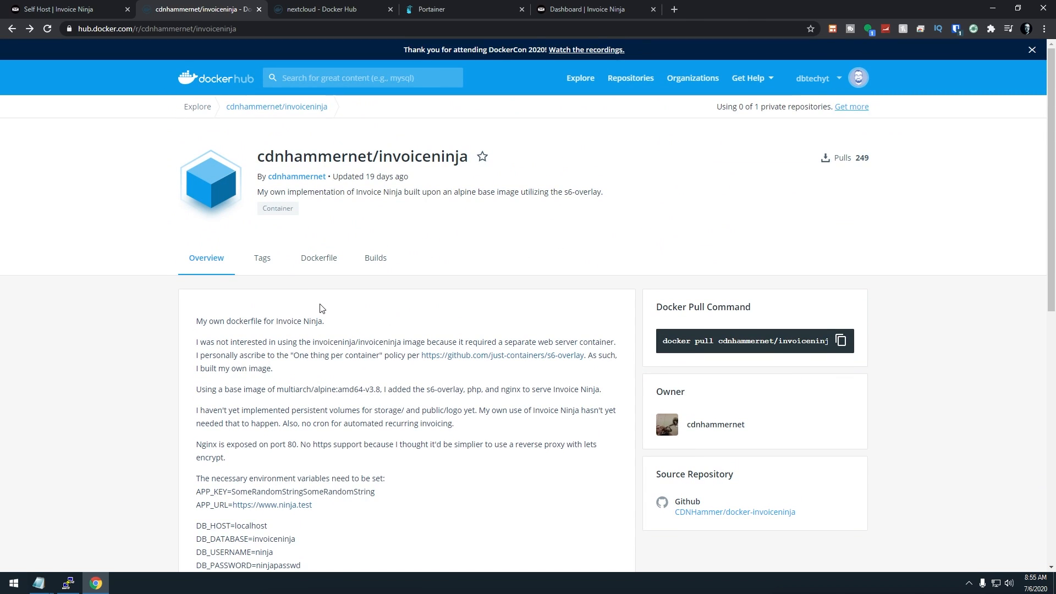
mouse_move(371, 167)
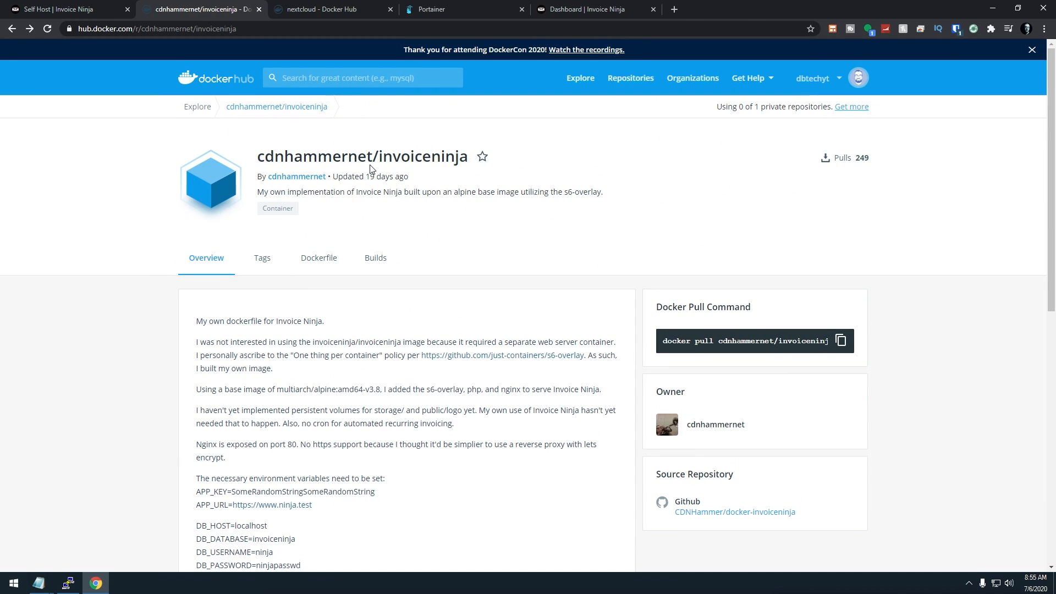